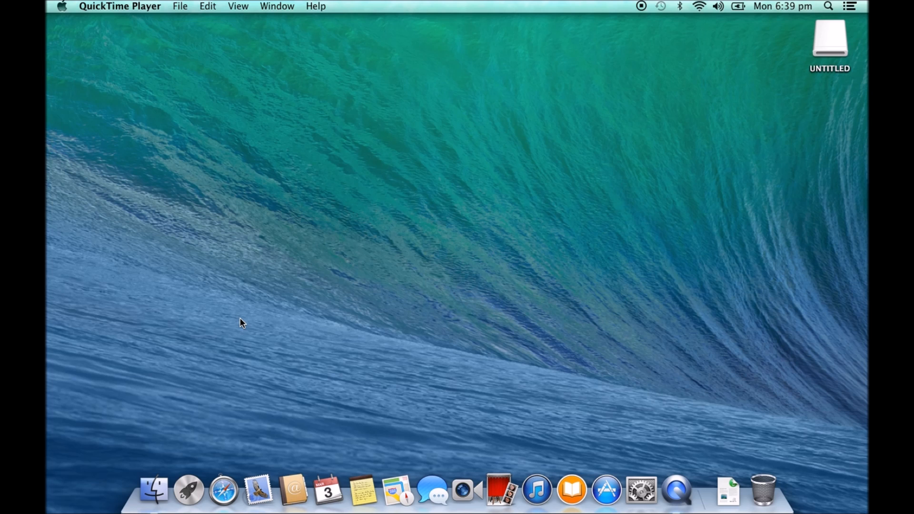
mouse_move(507, 172)
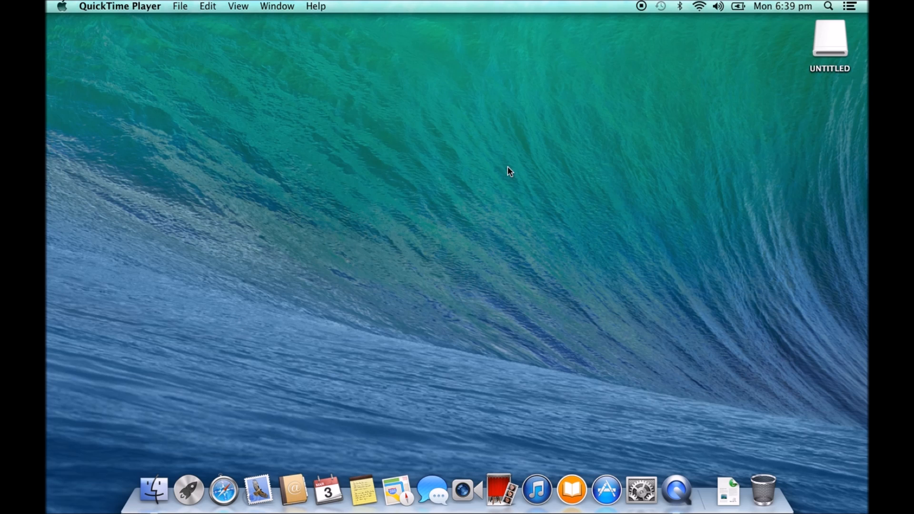
mouse_move(483, 171)
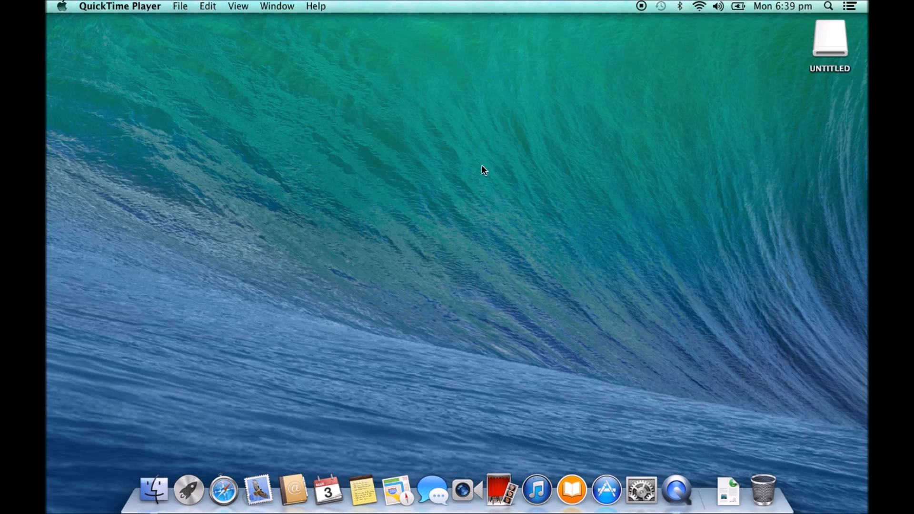
mouse_move(259, 495)
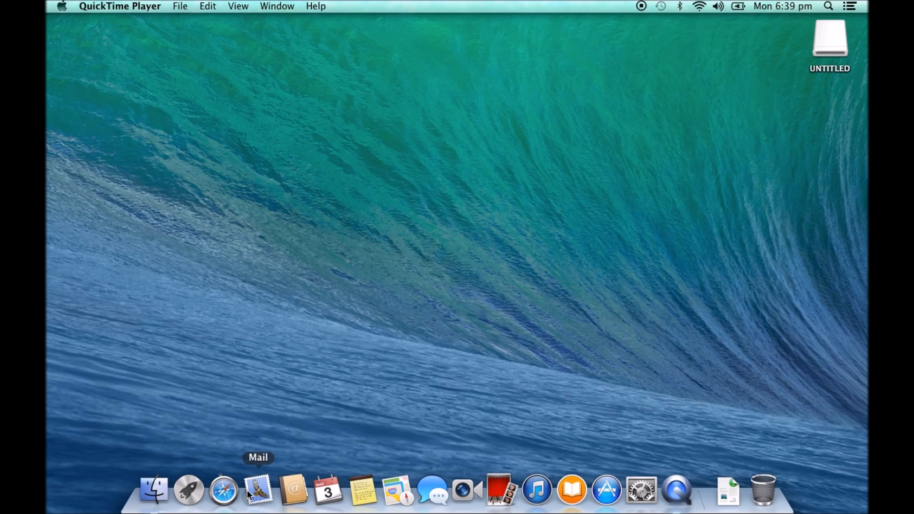
click(227, 494)
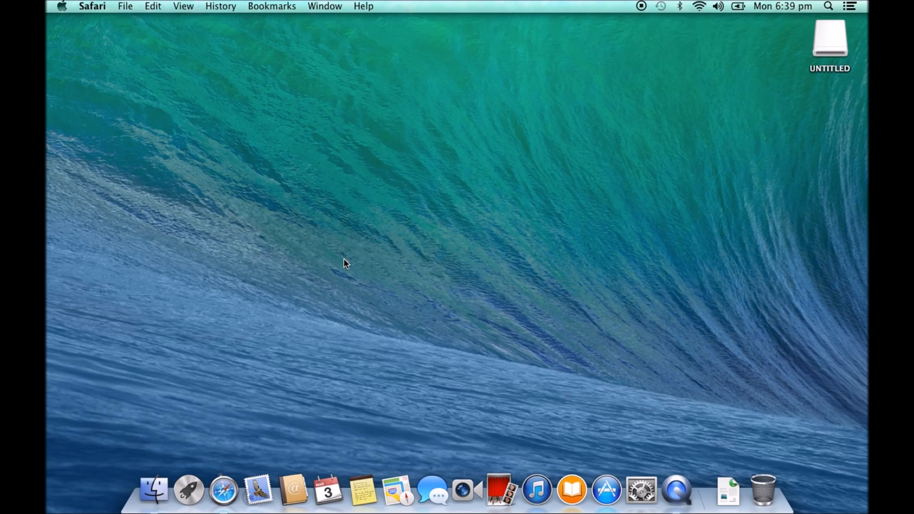
click(228, 494)
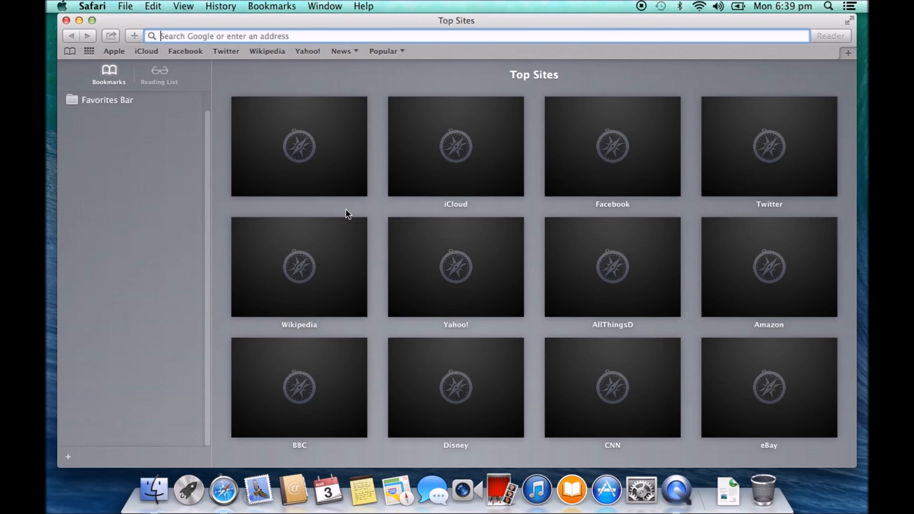
mouse_move(370, 129)
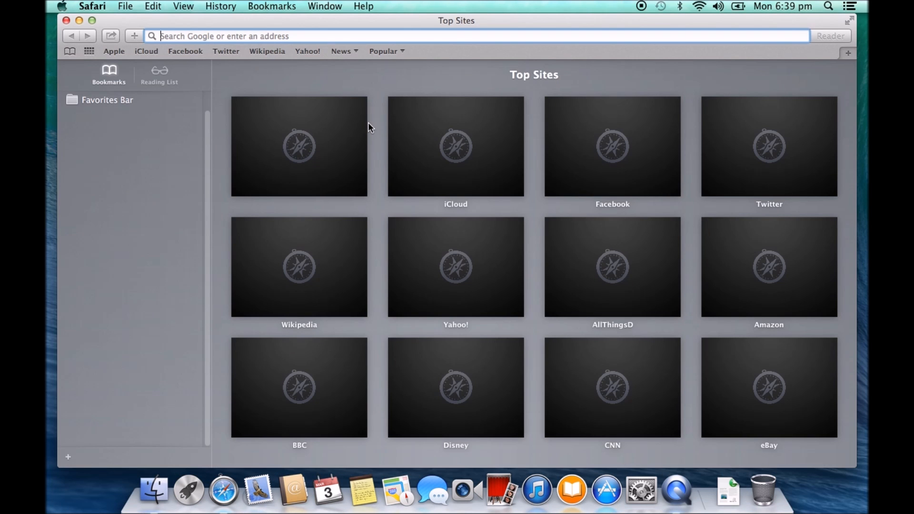
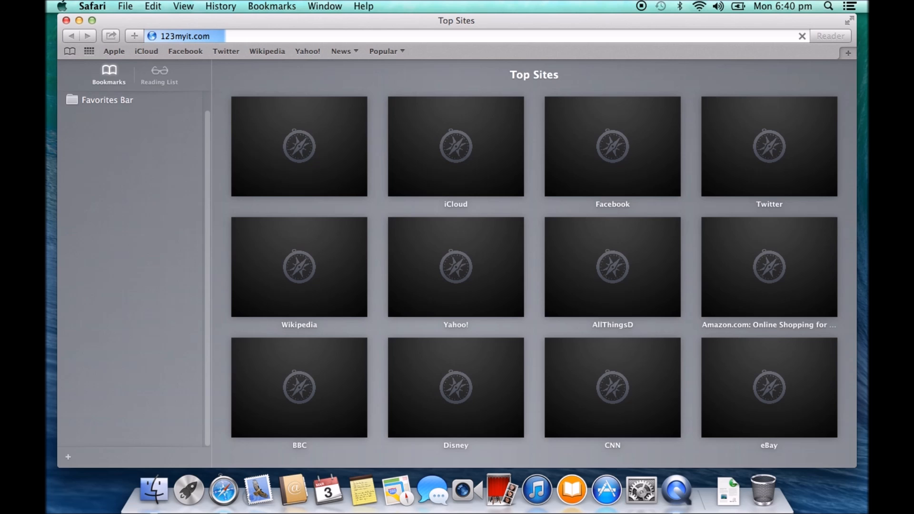
key(Return)
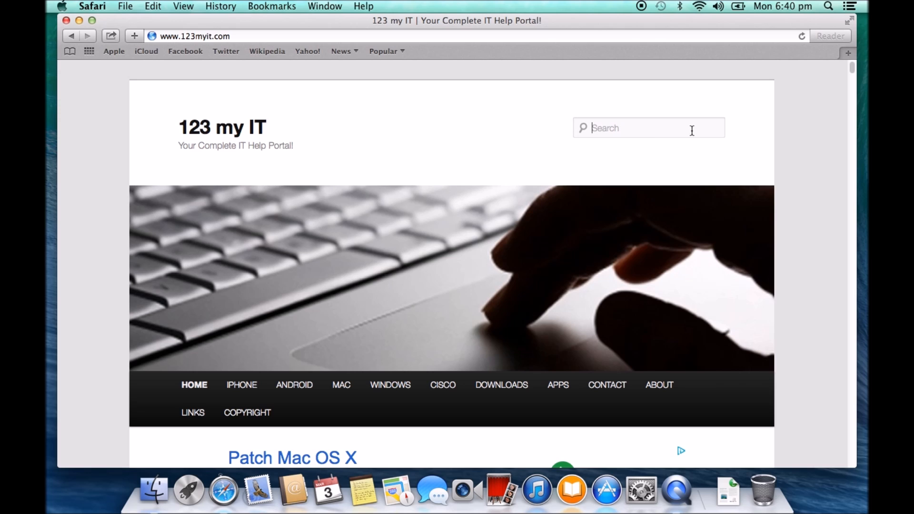
Search the site for mavericks and scroll through the OS X Mavericks tutorial results
text(maveri)
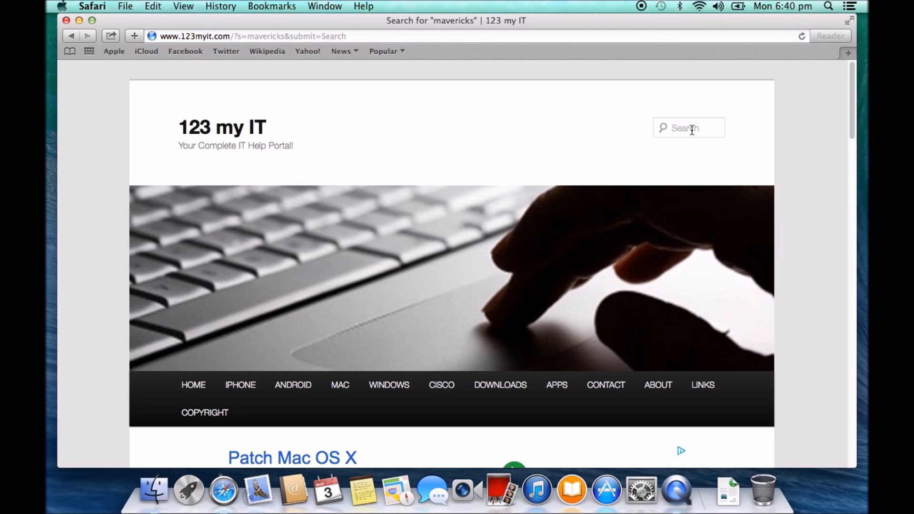
scroll(down, 3)
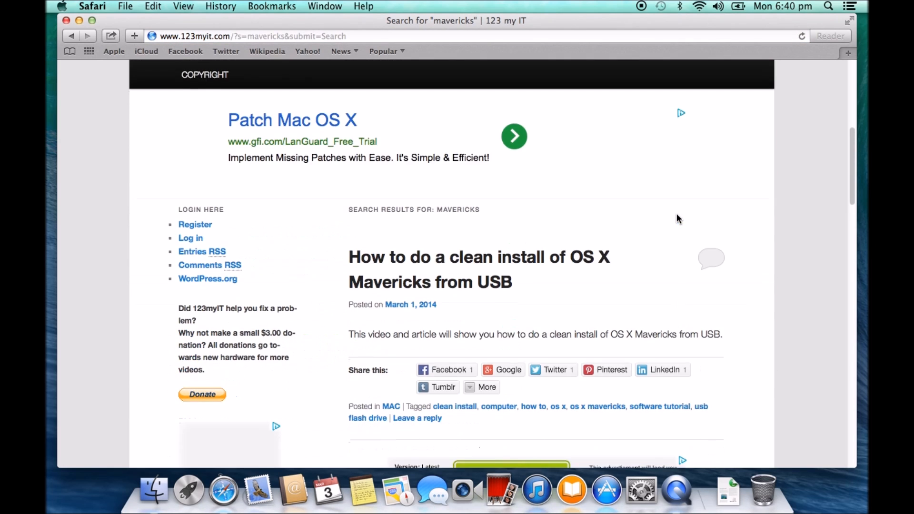
scroll(down, 3)
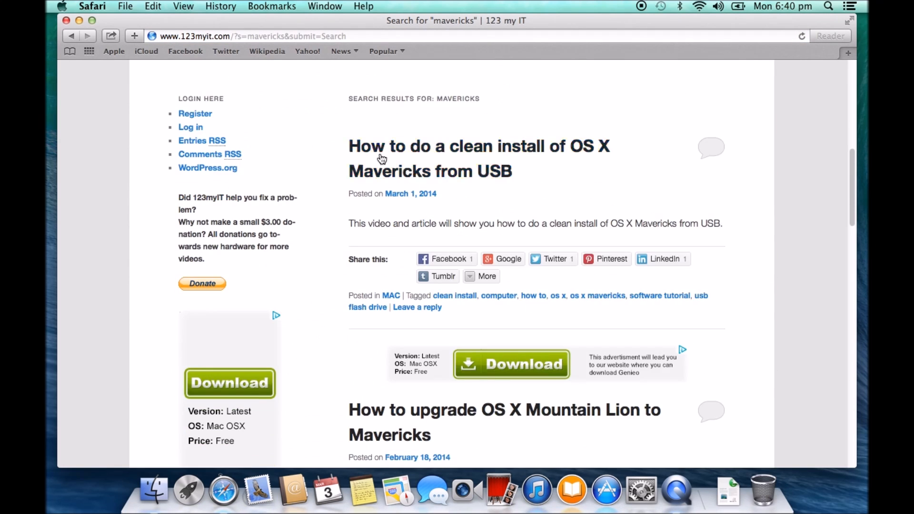
mouse_move(581, 198)
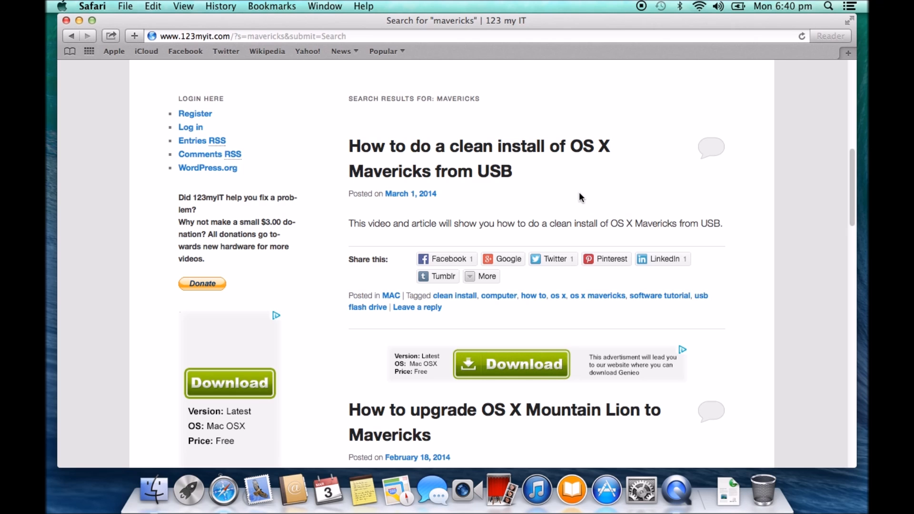
scroll(down, 3)
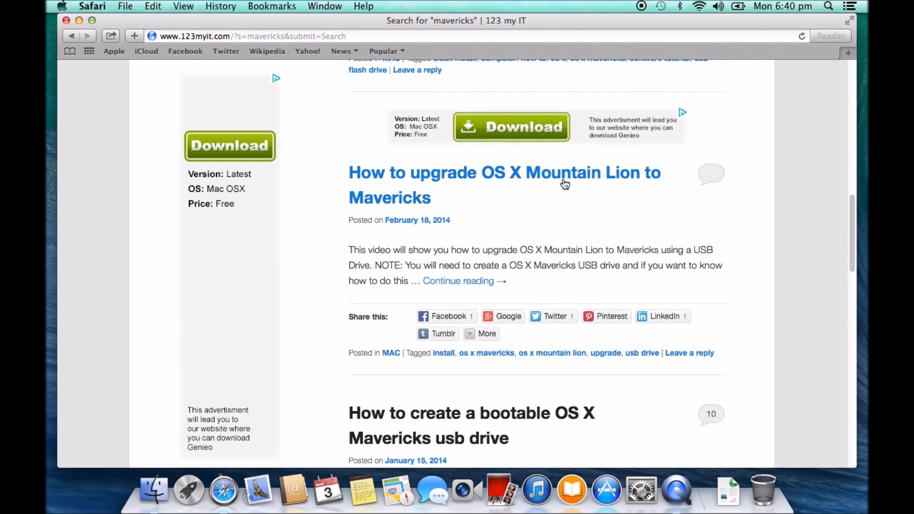
scroll(up, 3)
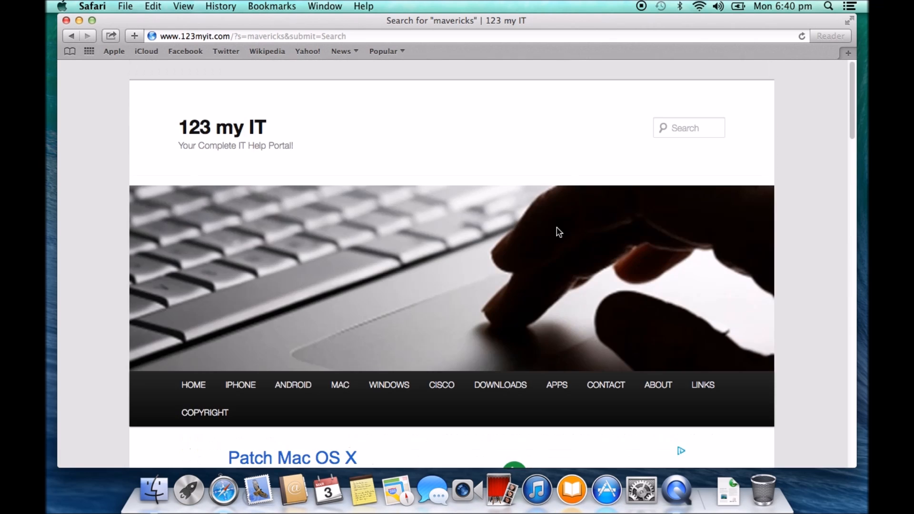
scroll(down, 3)
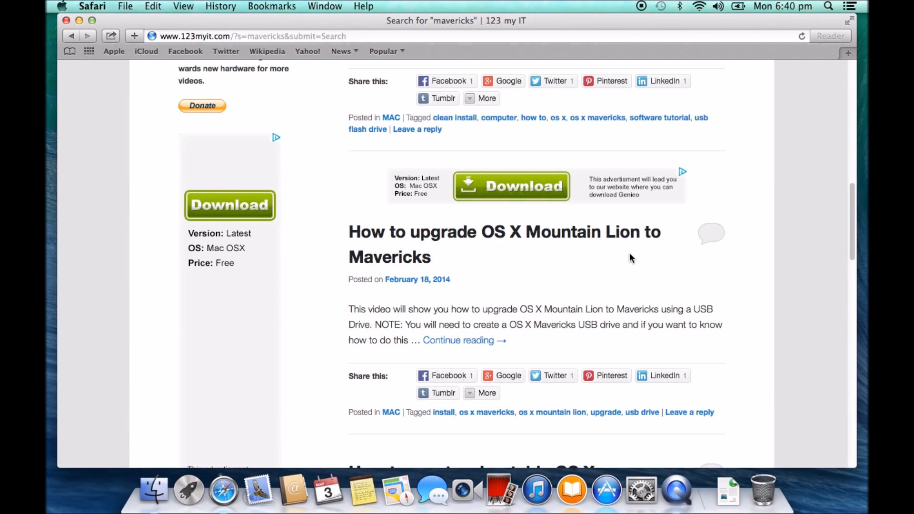
mouse_move(501, 324)
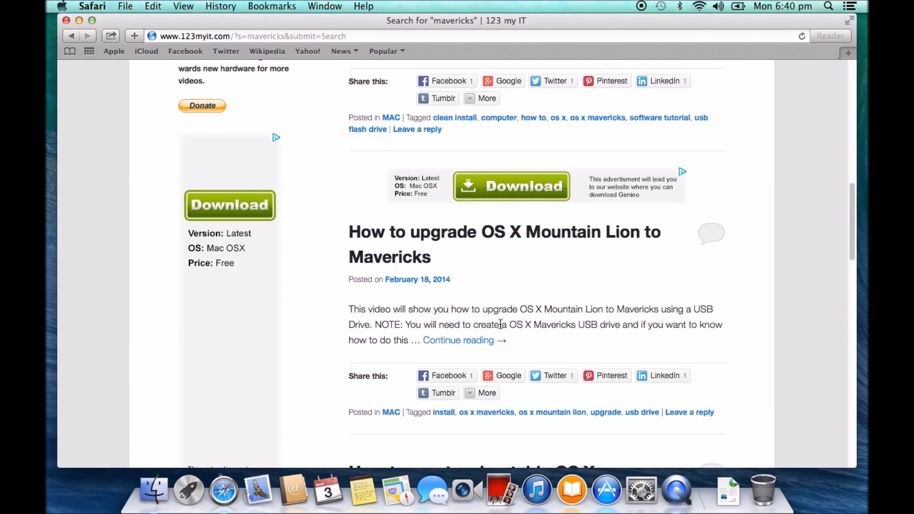
scroll(down, 3)
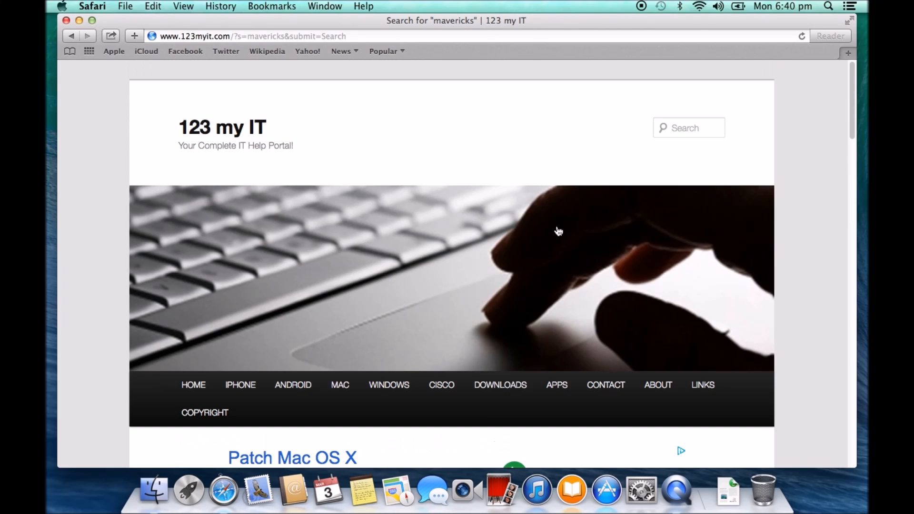
mouse_move(110, 38)
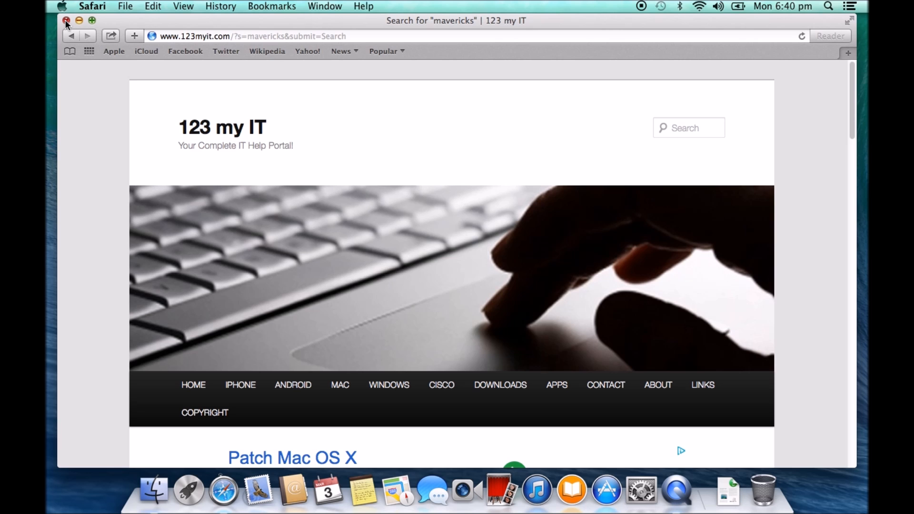
Close Safari and launch Boot Camp Assistant from Finder's Utilities folder
click(65, 20)
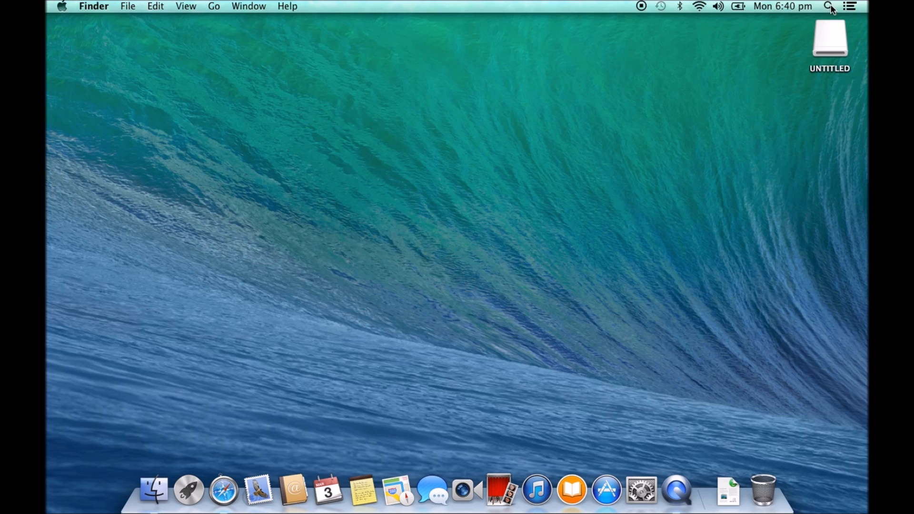
text(qui)
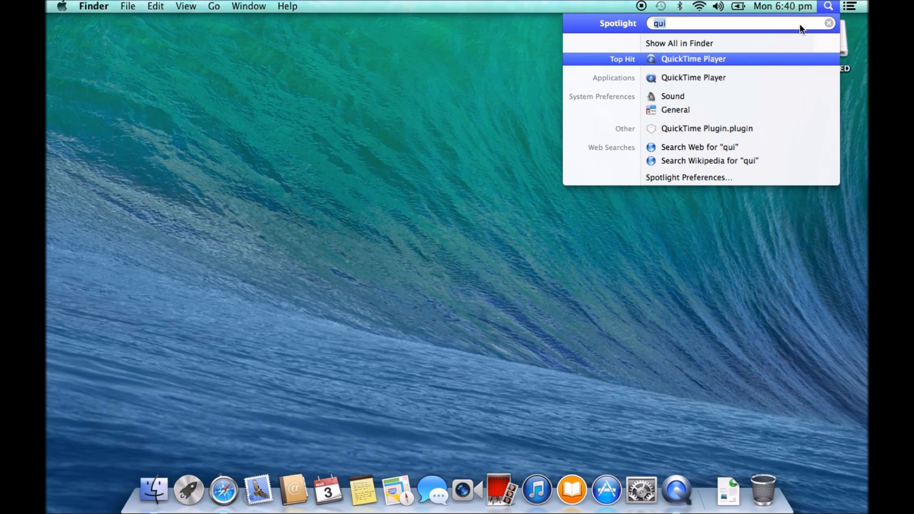
mouse_move(515, 75)
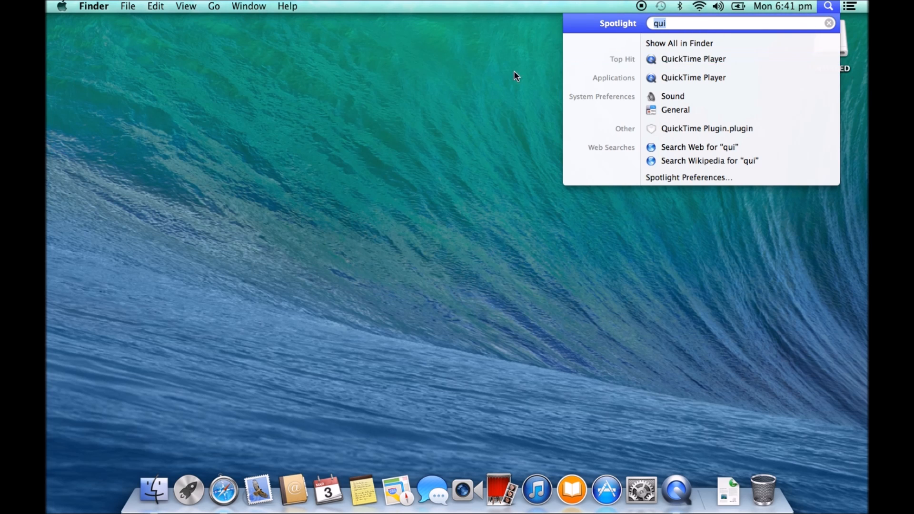
mouse_move(828, 5)
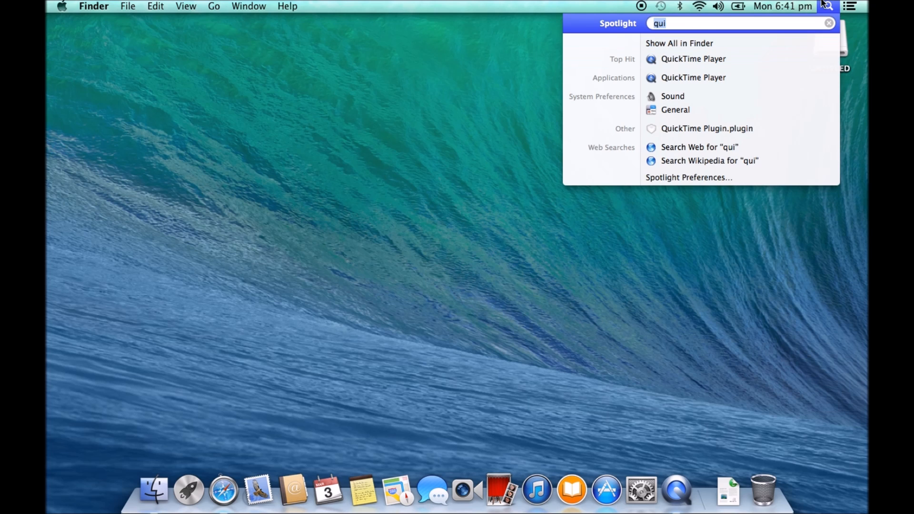
text(boot)
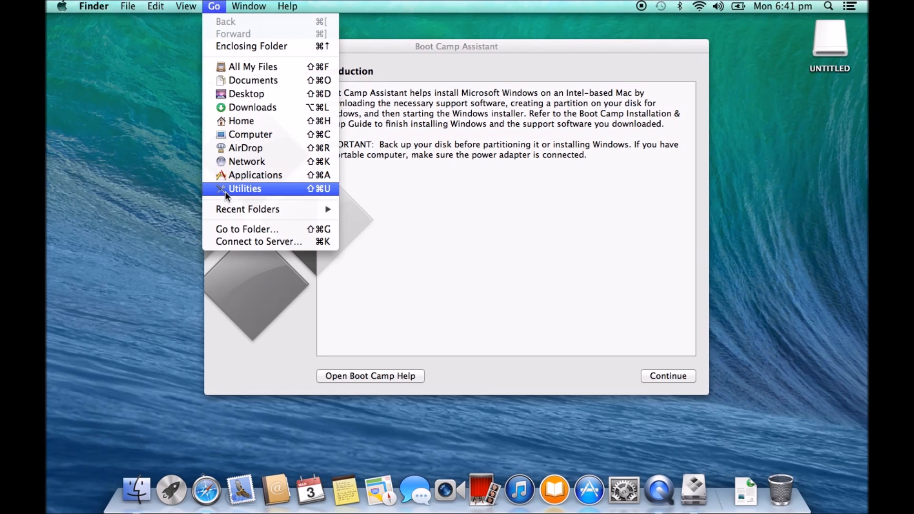
click(245, 189)
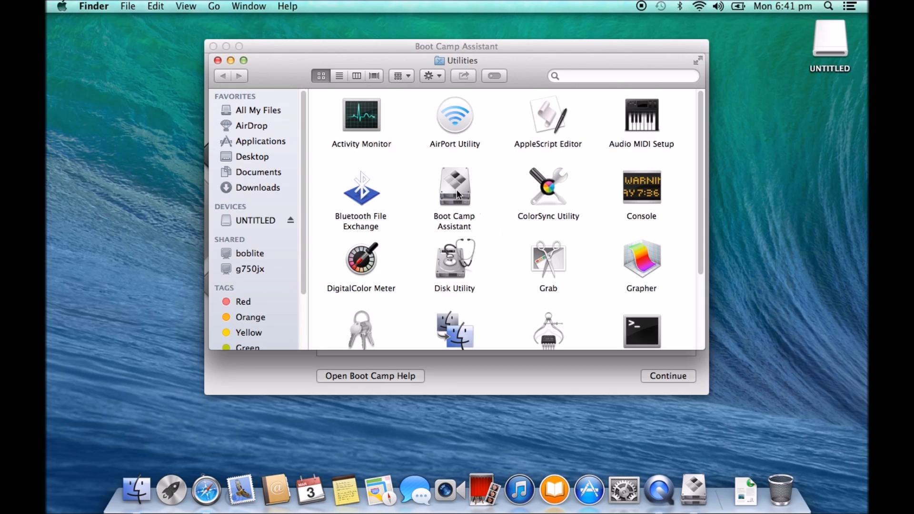
double_click(454, 187)
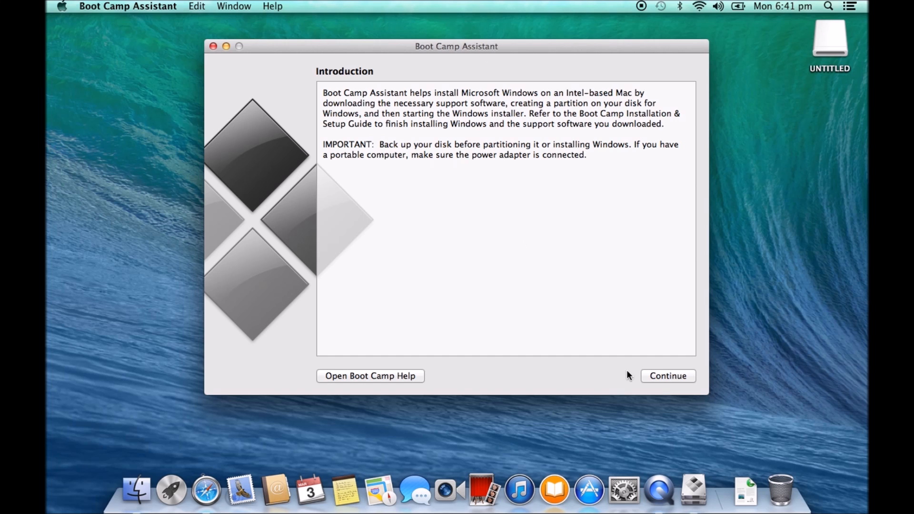
Move past the Introduction to the Select Tasks screen with both tasks ticked
click(668, 376)
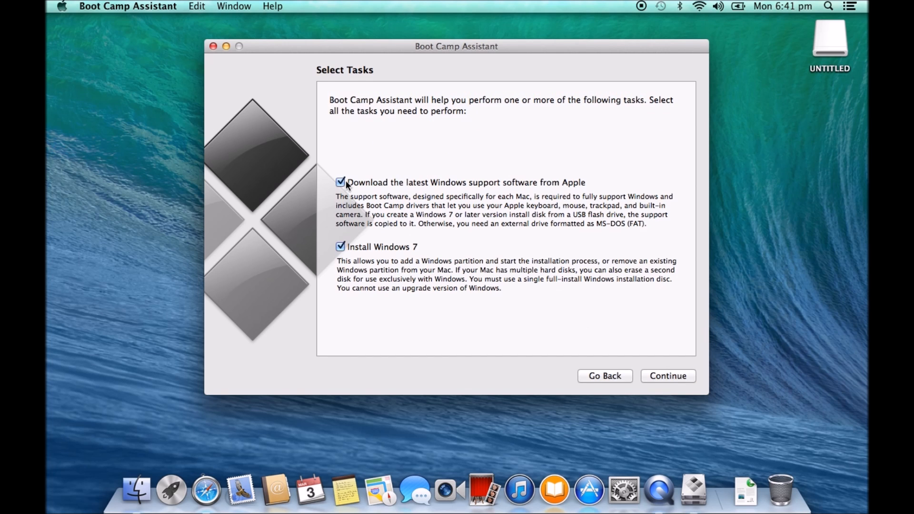
mouse_move(501, 189)
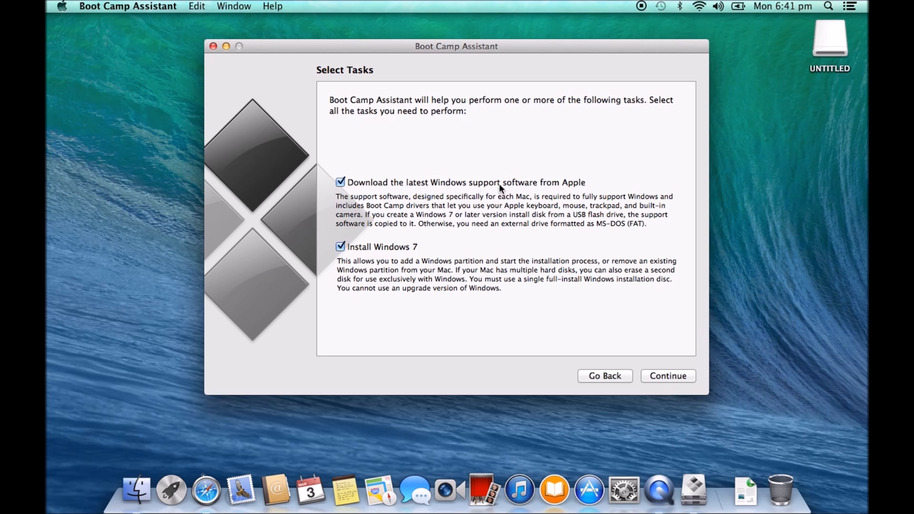
mouse_move(577, 188)
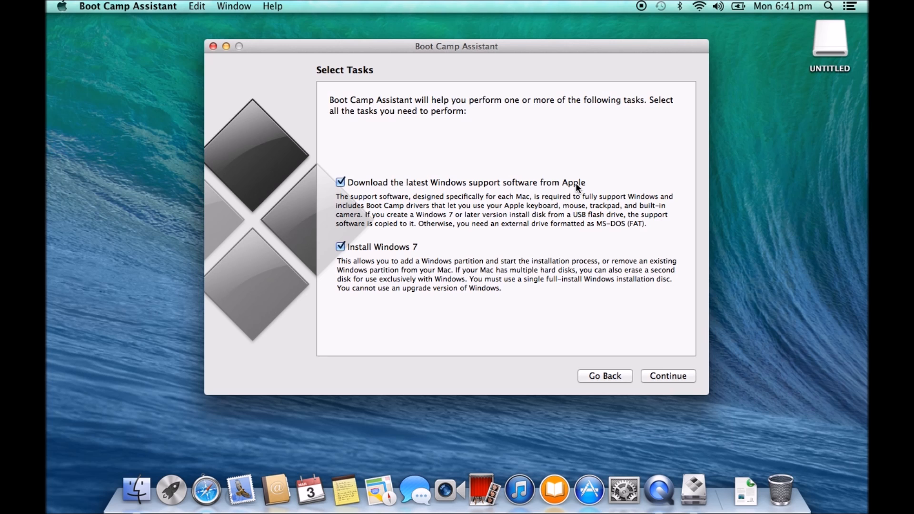
mouse_move(430, 221)
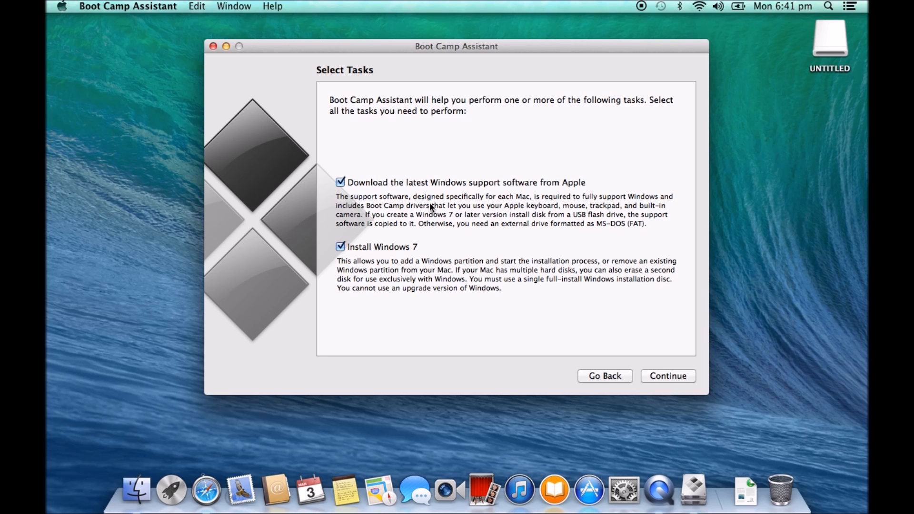
mouse_move(545, 203)
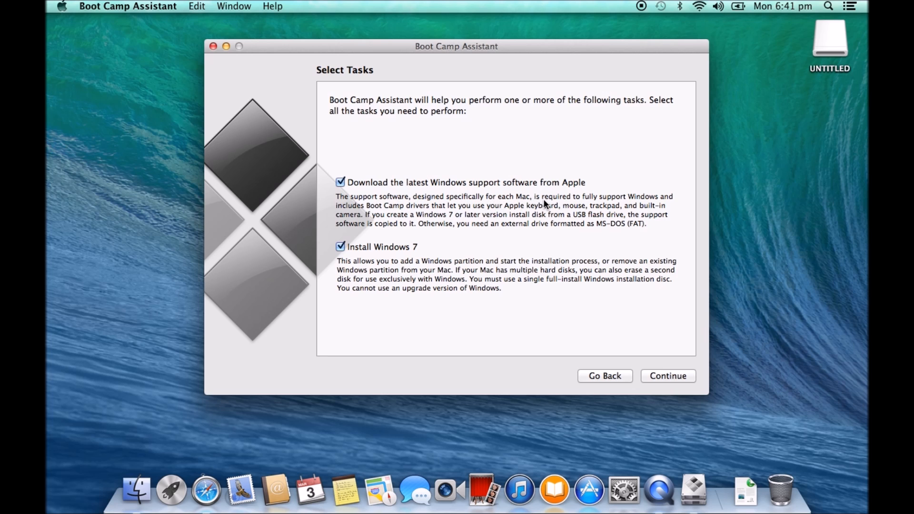
mouse_move(612, 203)
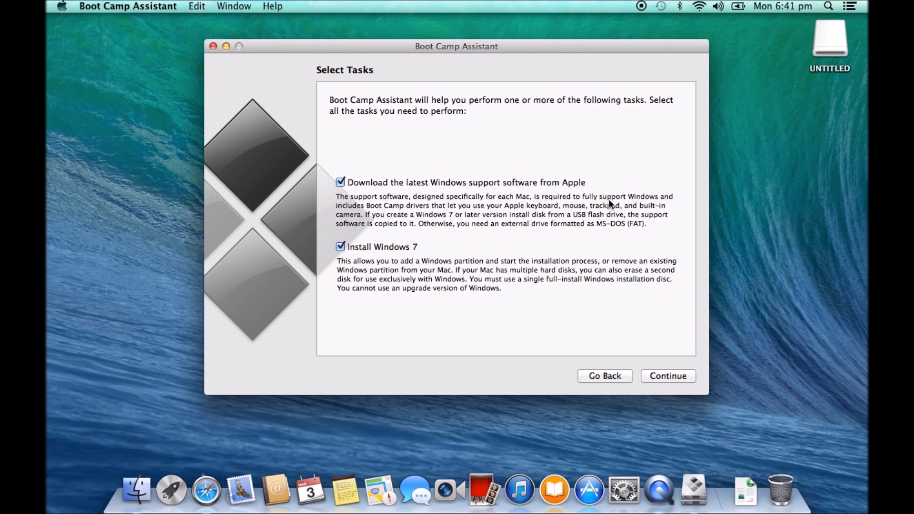
mouse_move(380, 211)
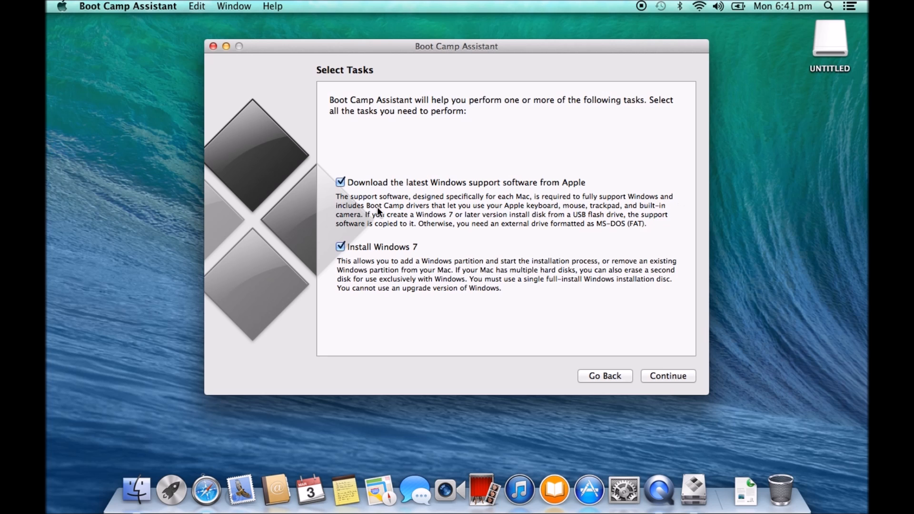
mouse_move(504, 219)
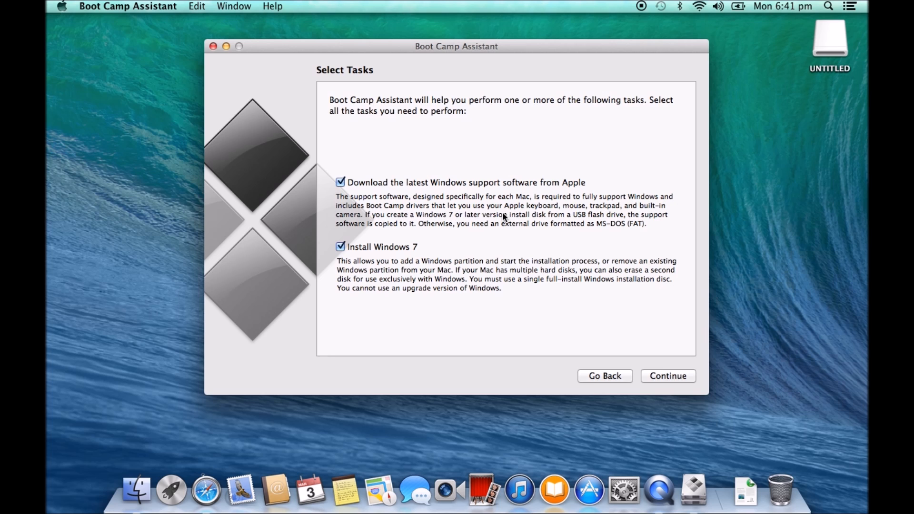
mouse_move(607, 211)
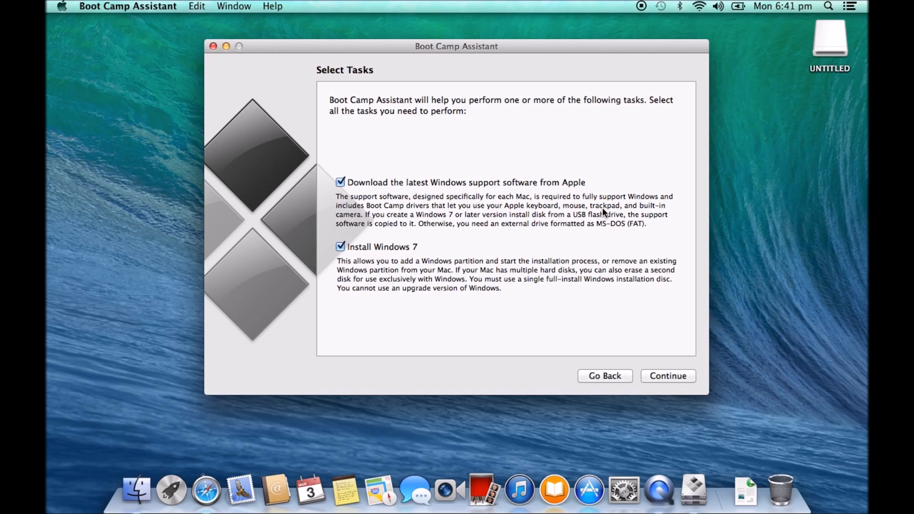
mouse_move(378, 227)
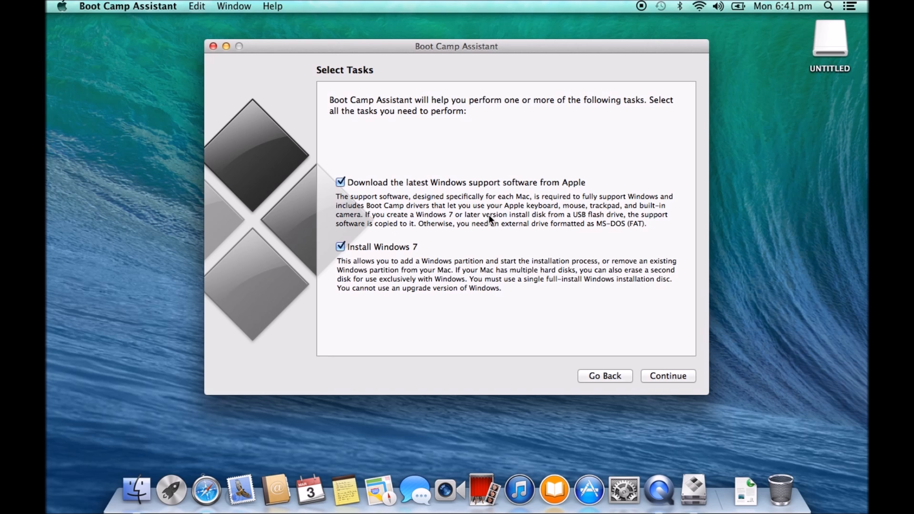
mouse_move(579, 225)
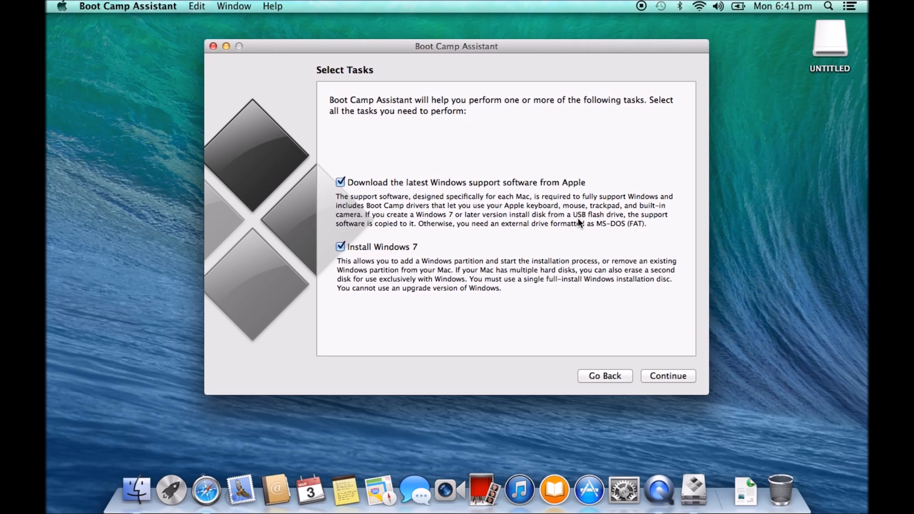
mouse_move(650, 221)
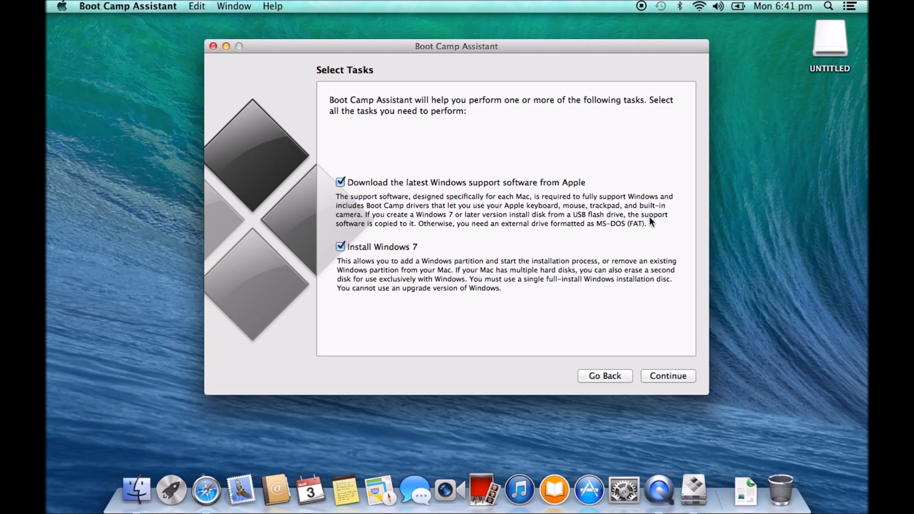
mouse_move(423, 232)
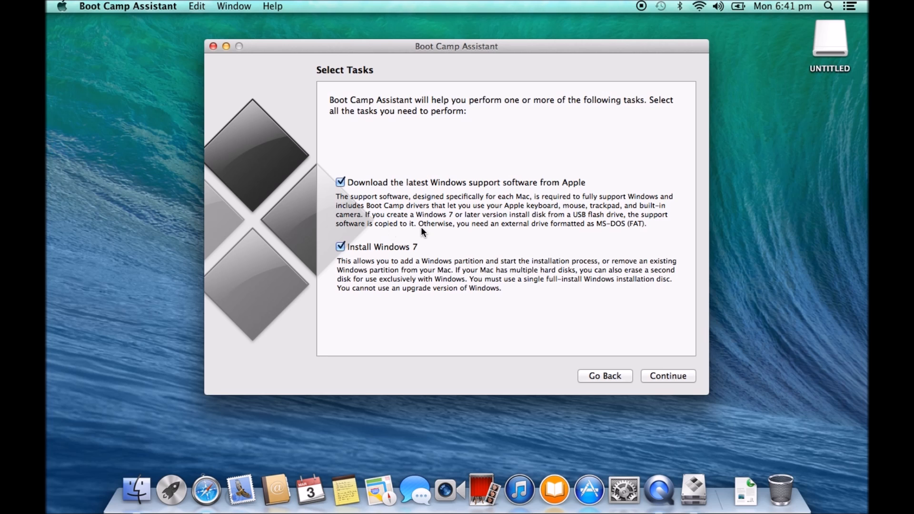
mouse_move(571, 237)
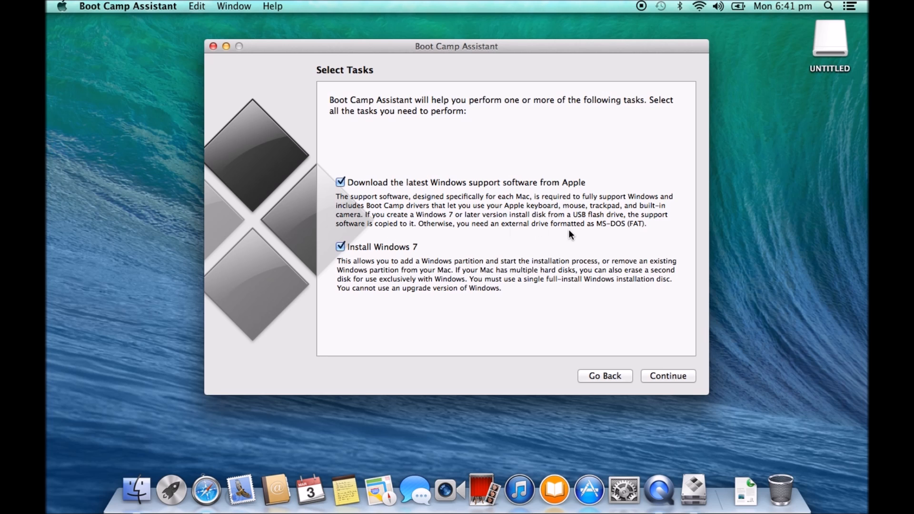
mouse_move(628, 235)
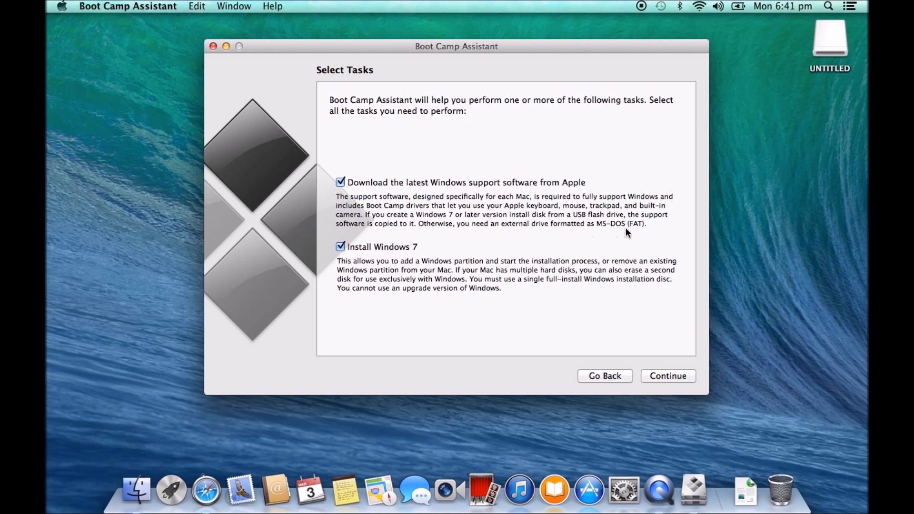
mouse_move(645, 234)
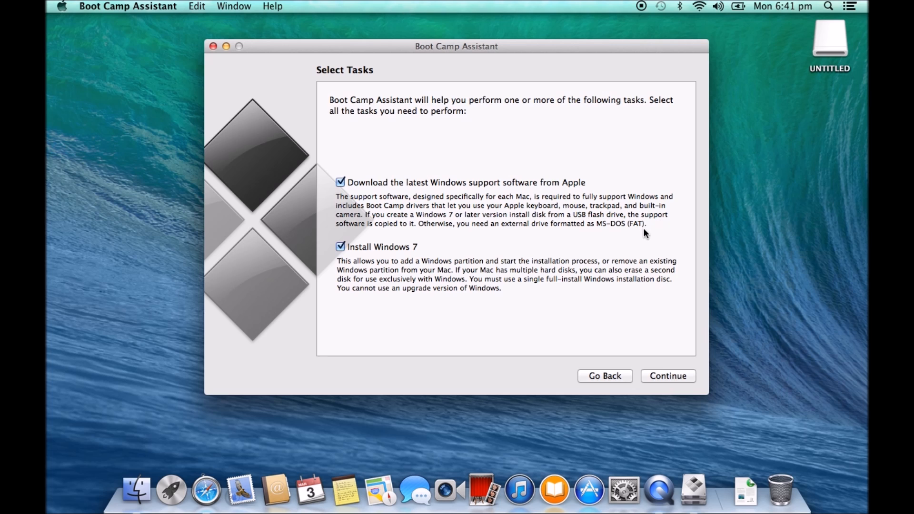
mouse_move(750, 166)
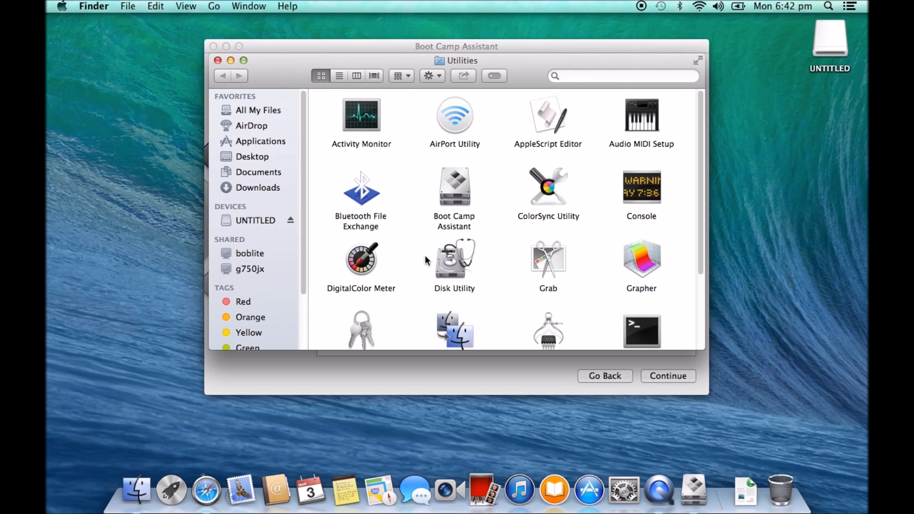
Launch Disk Utility and select the 1.01 GB NEXS iFlash Media USB drive
double_click(454, 259)
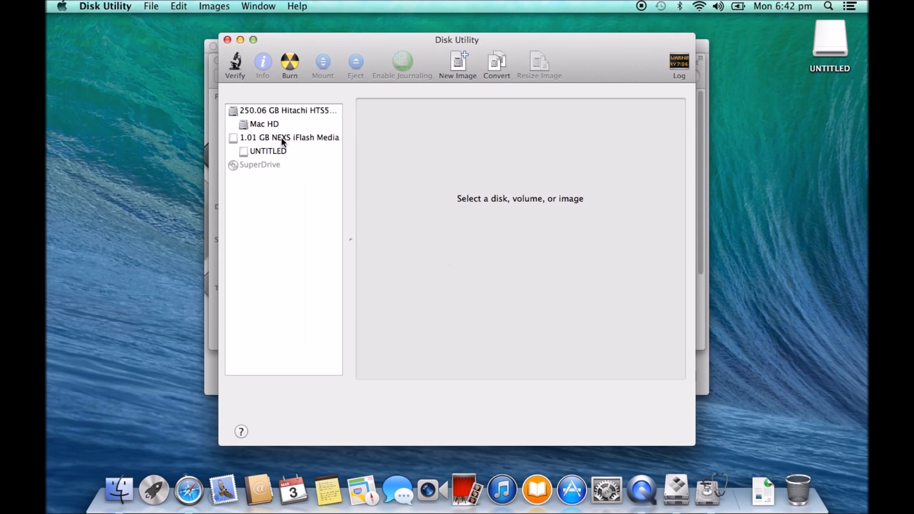
click(289, 137)
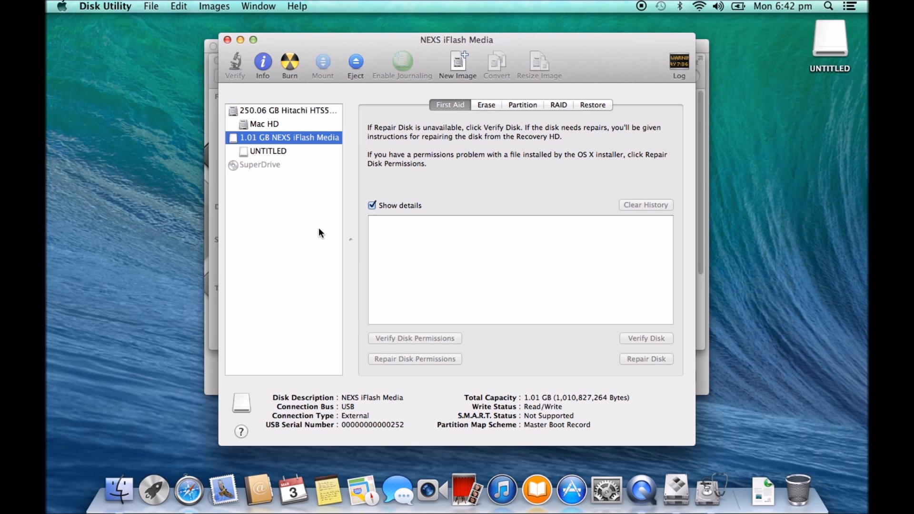
mouse_move(319, 186)
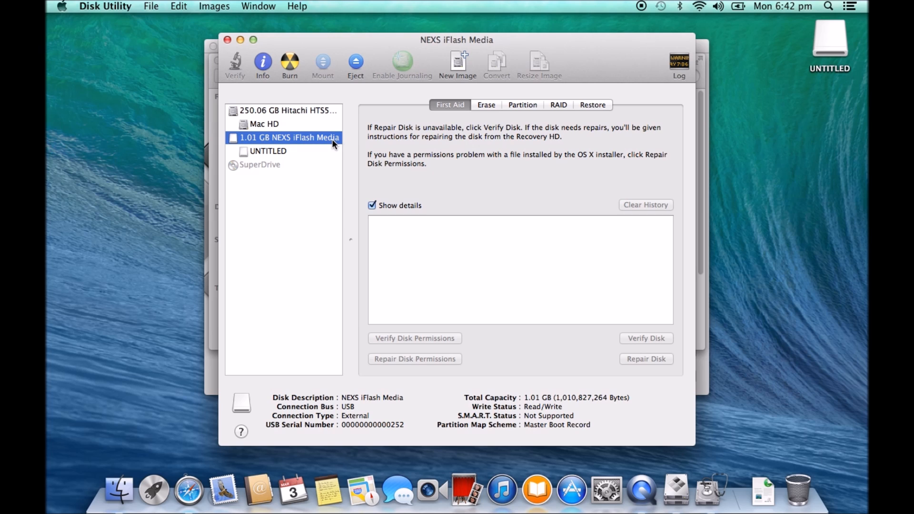
mouse_move(308, 138)
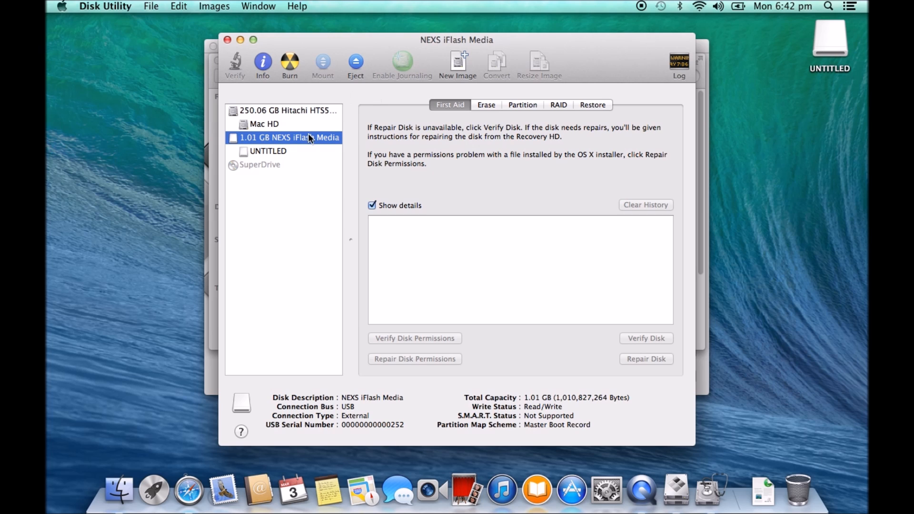
mouse_move(672, 95)
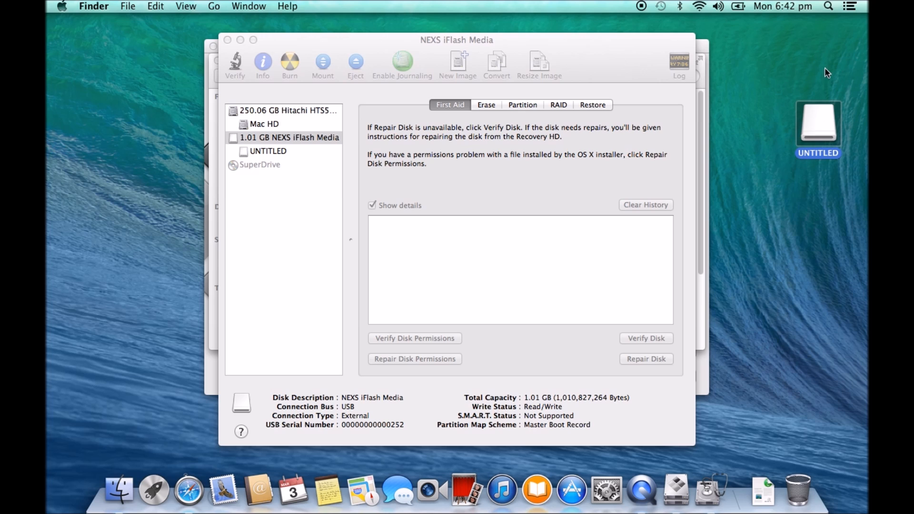
mouse_move(820, 122)
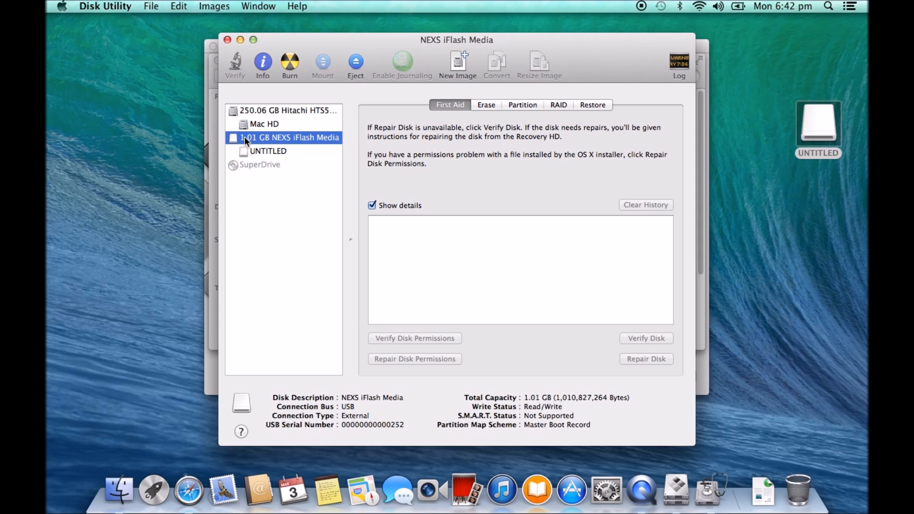
mouse_move(314, 139)
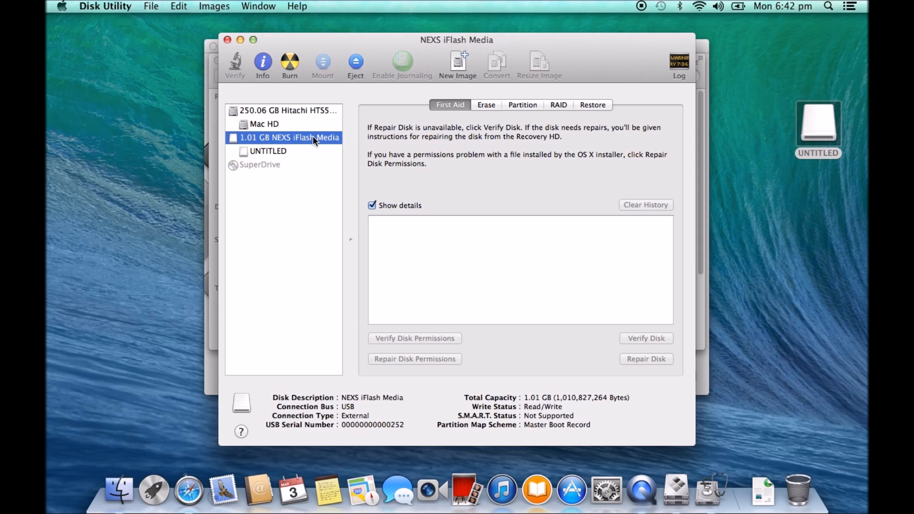
mouse_move(298, 147)
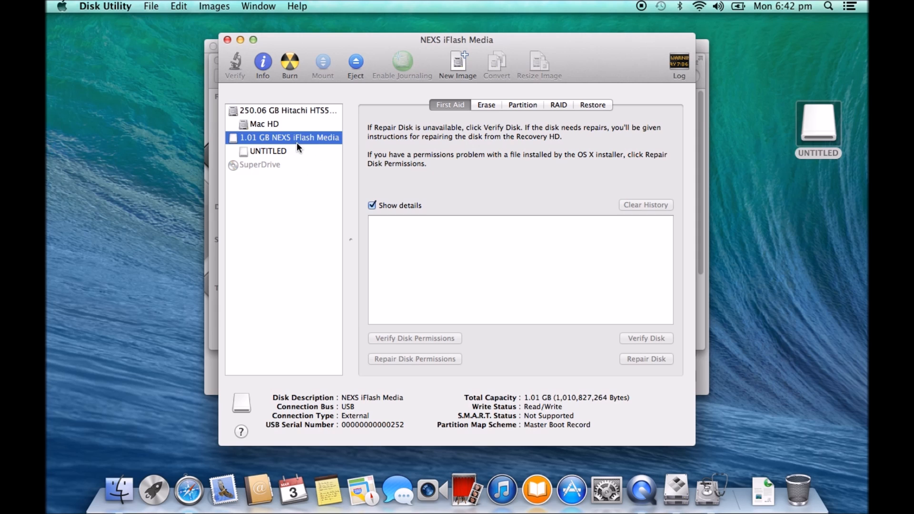
mouse_move(293, 143)
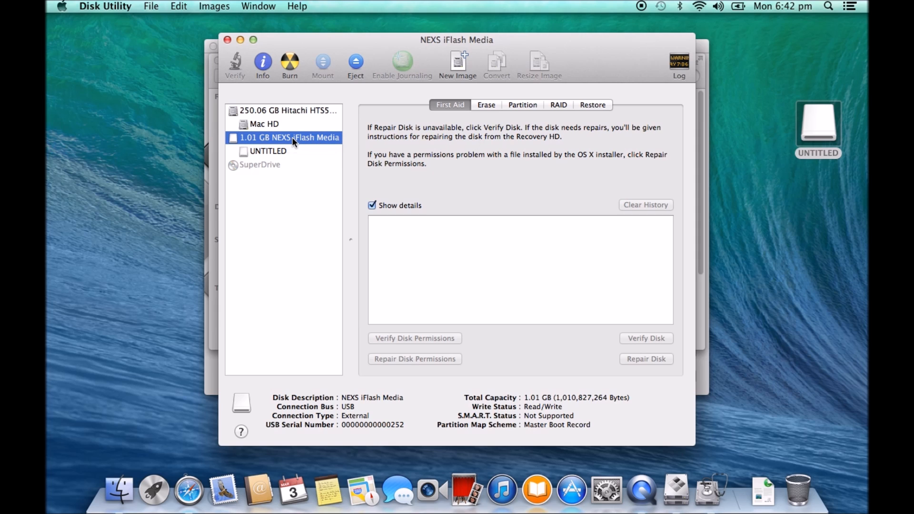
mouse_move(466, 143)
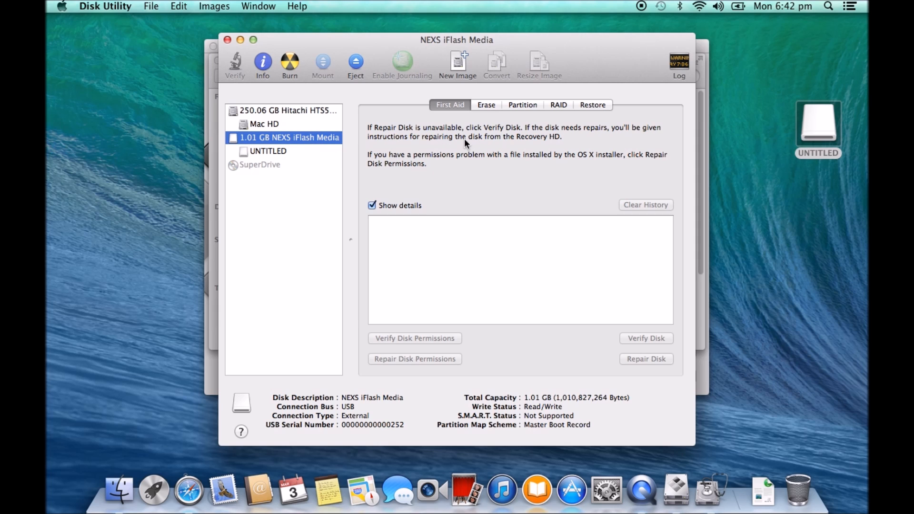
On the Erase tab, keep MS-DOS (FAT) as the format for the NEXS iFlash Media drive
click(485, 105)
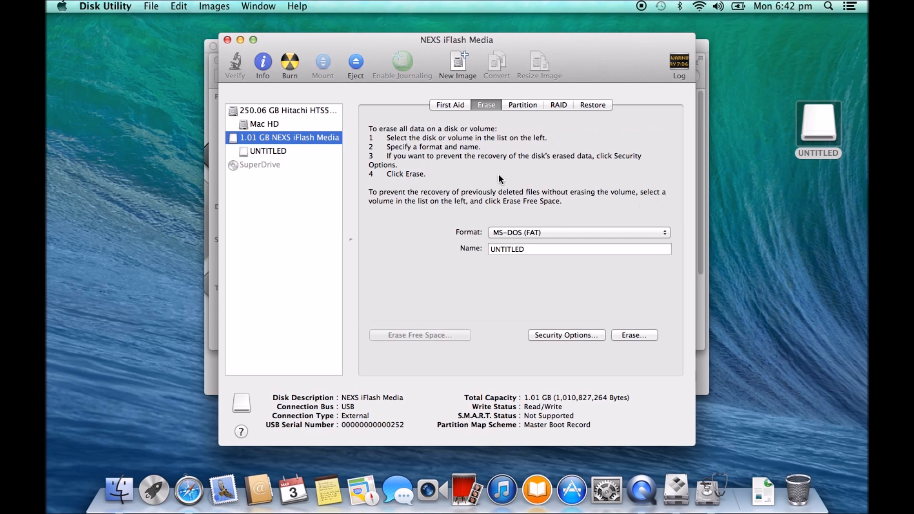
click(579, 232)
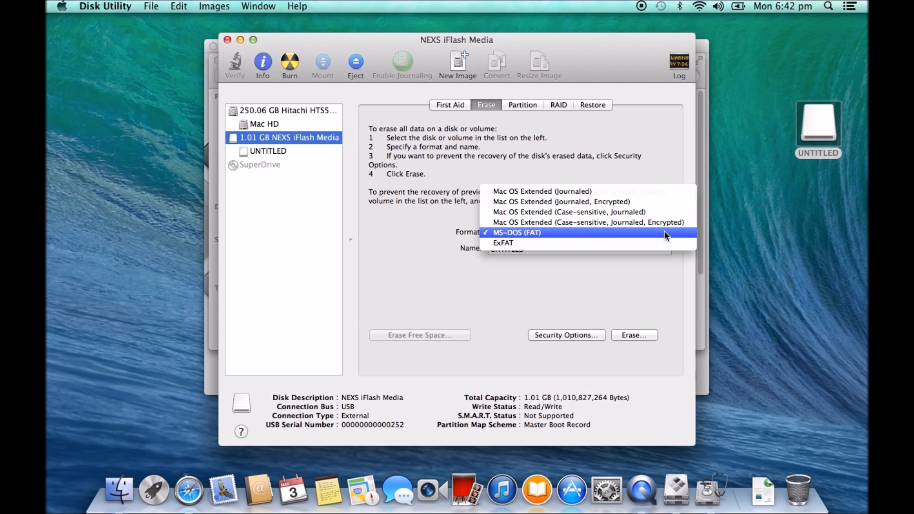
mouse_move(593, 235)
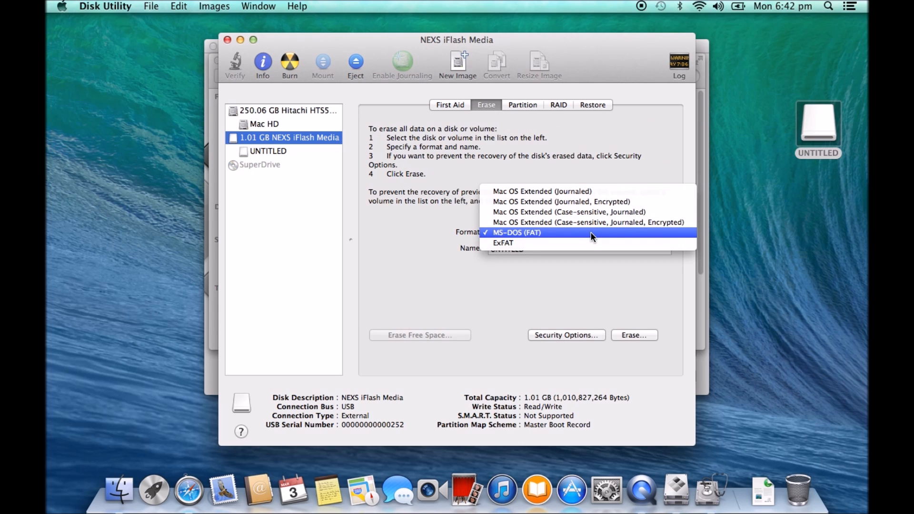
click(516, 232)
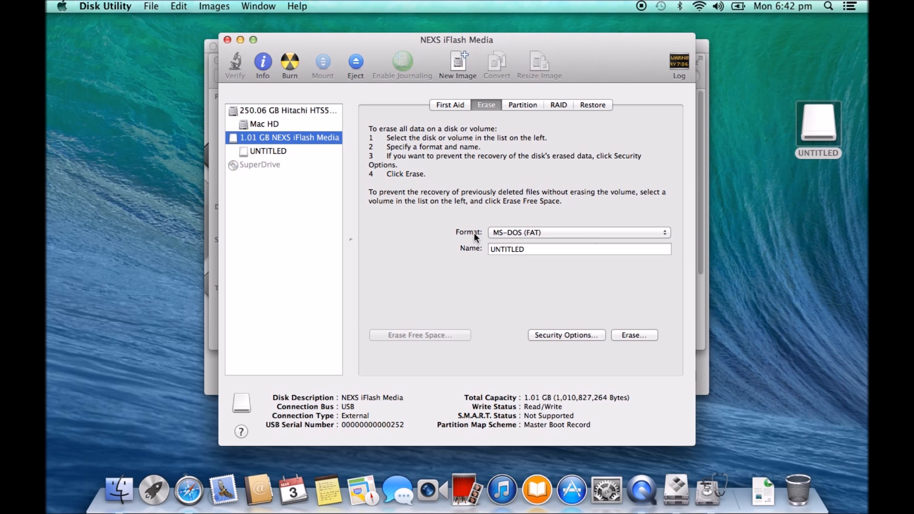
mouse_move(515, 240)
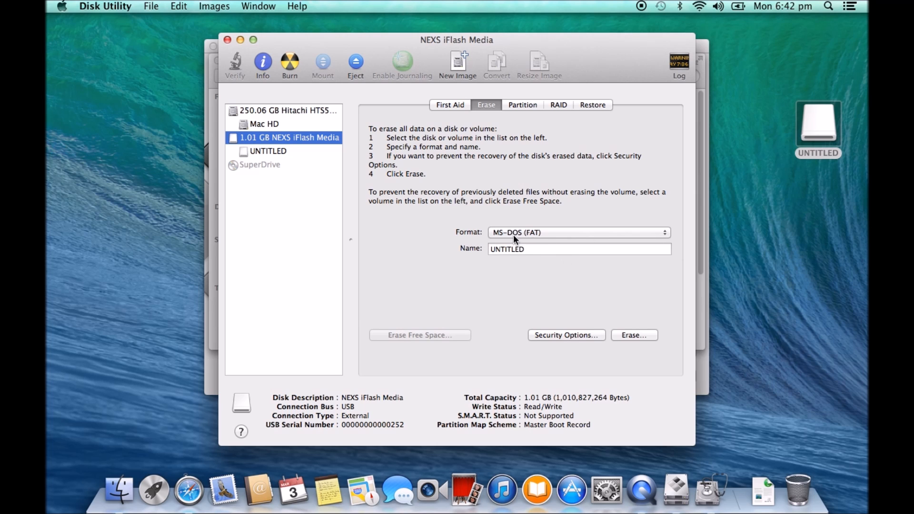
click(579, 232)
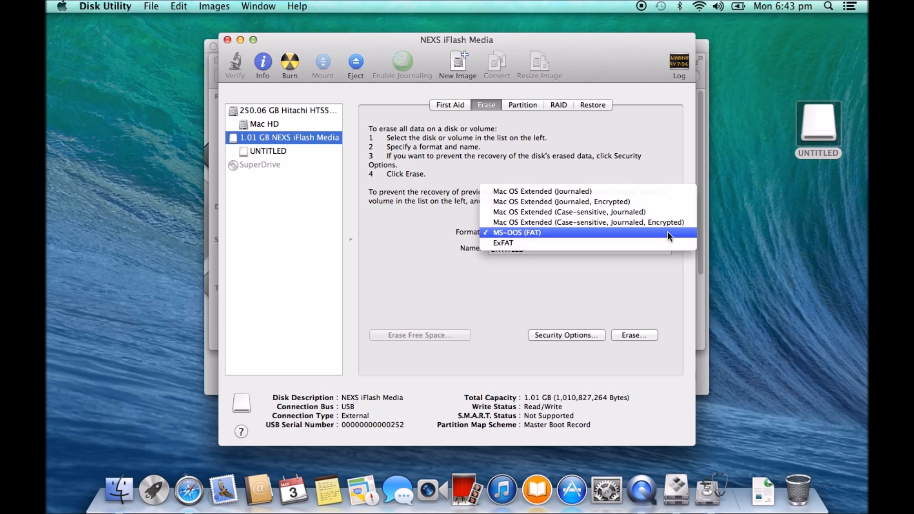
click(511, 232)
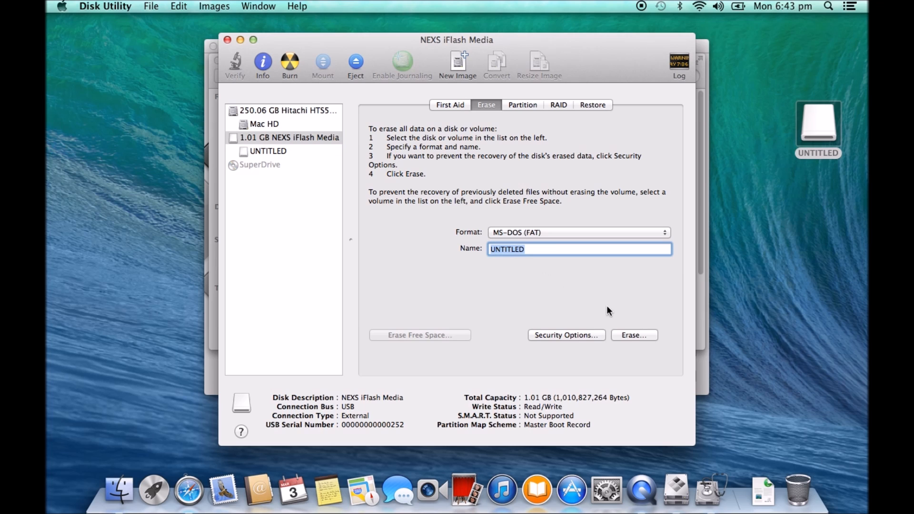
mouse_move(610, 157)
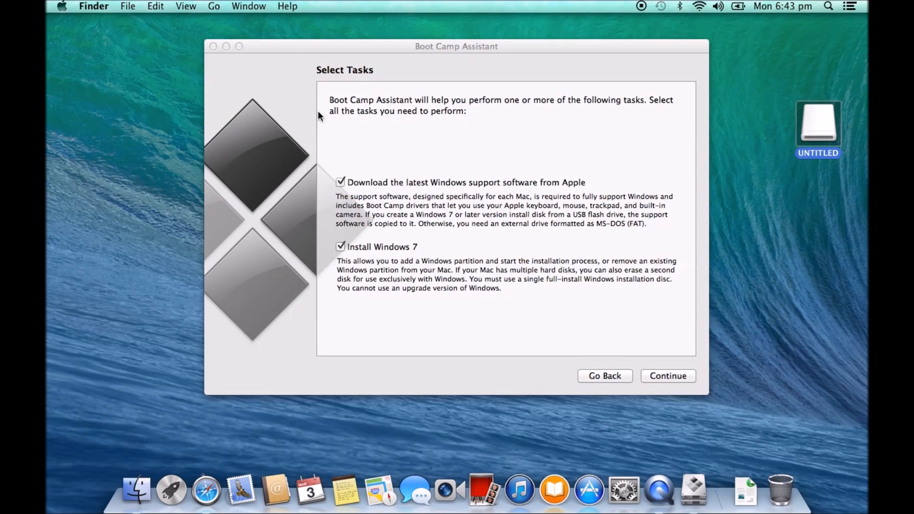
mouse_move(350, 186)
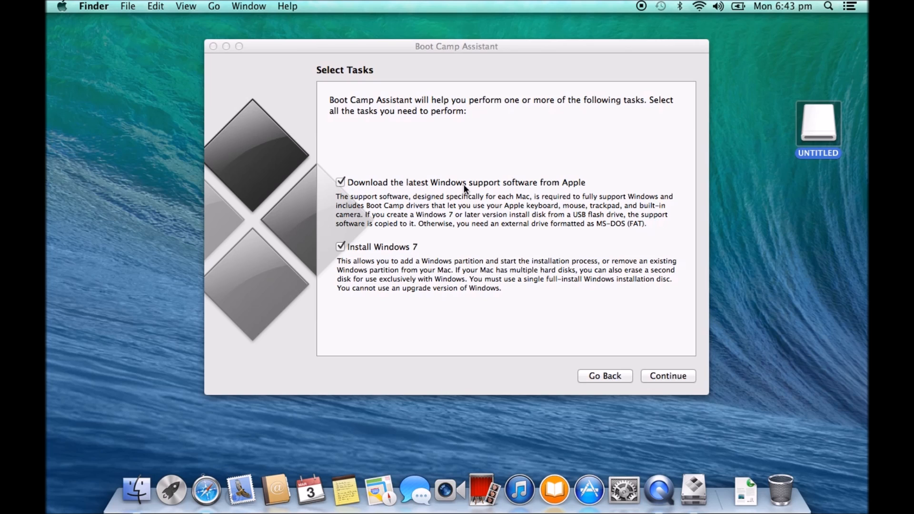
mouse_move(343, 259)
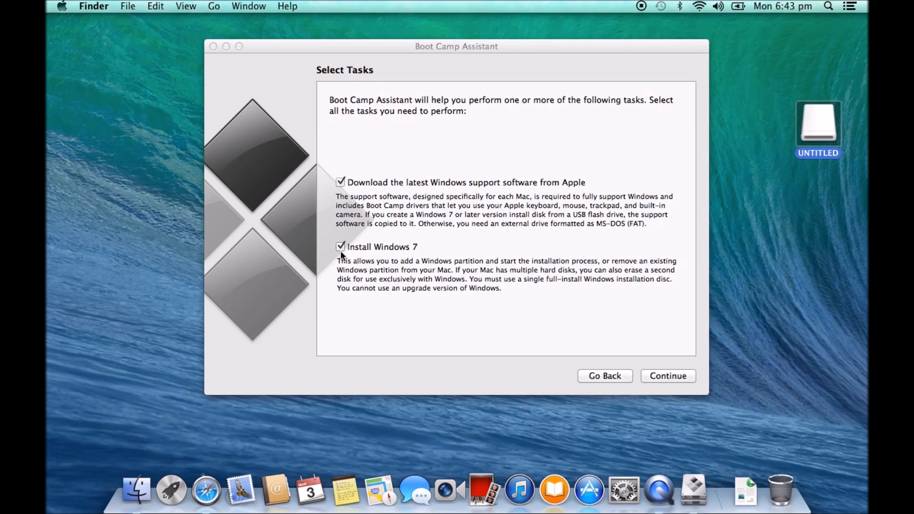
mouse_move(402, 288)
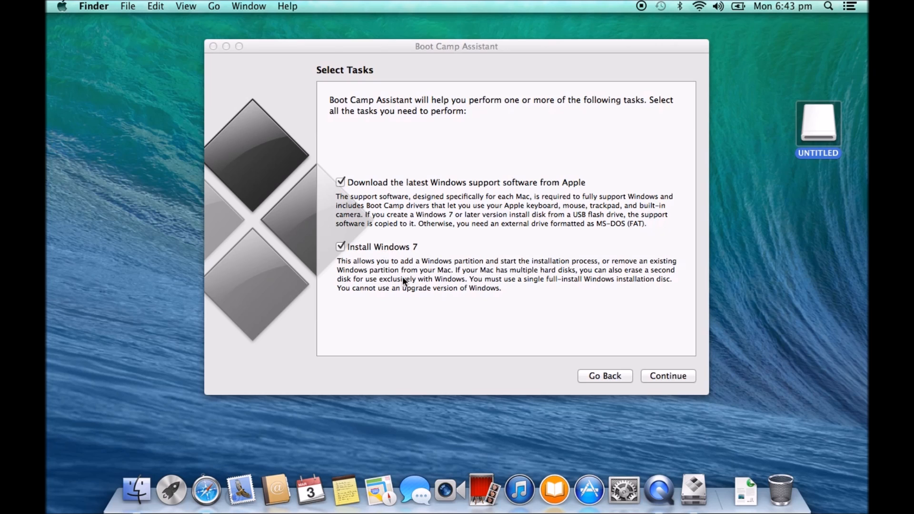
mouse_move(385, 252)
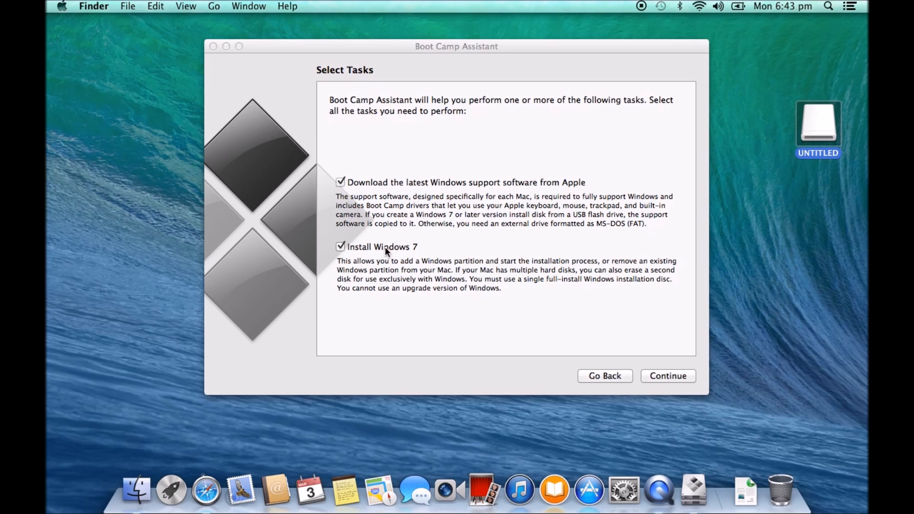
mouse_move(425, 241)
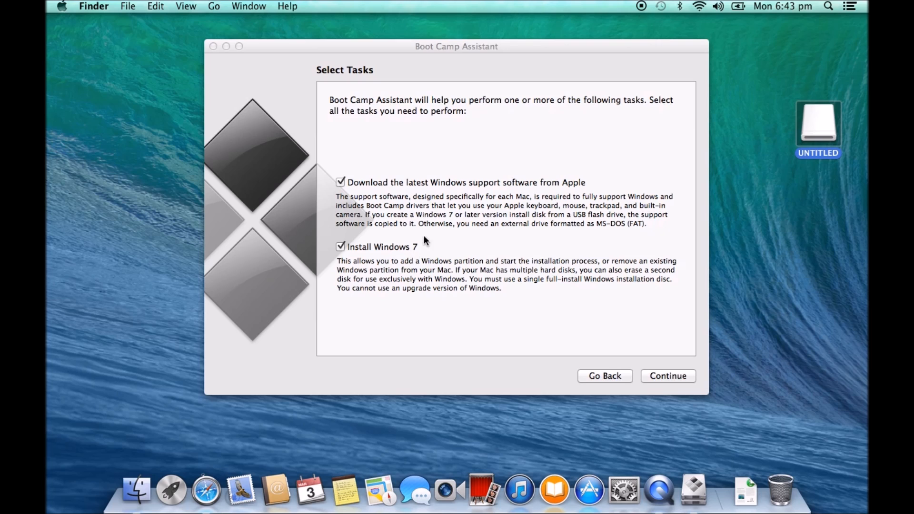
mouse_move(426, 279)
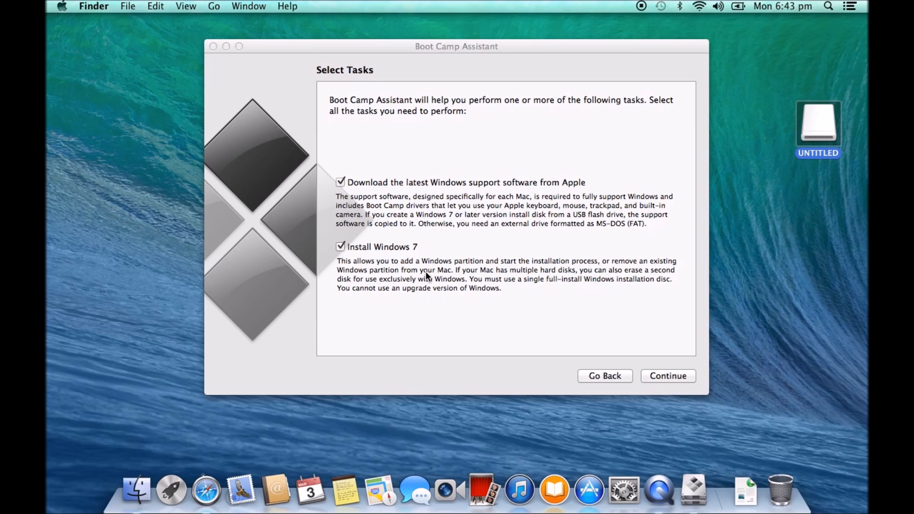
mouse_move(238, 467)
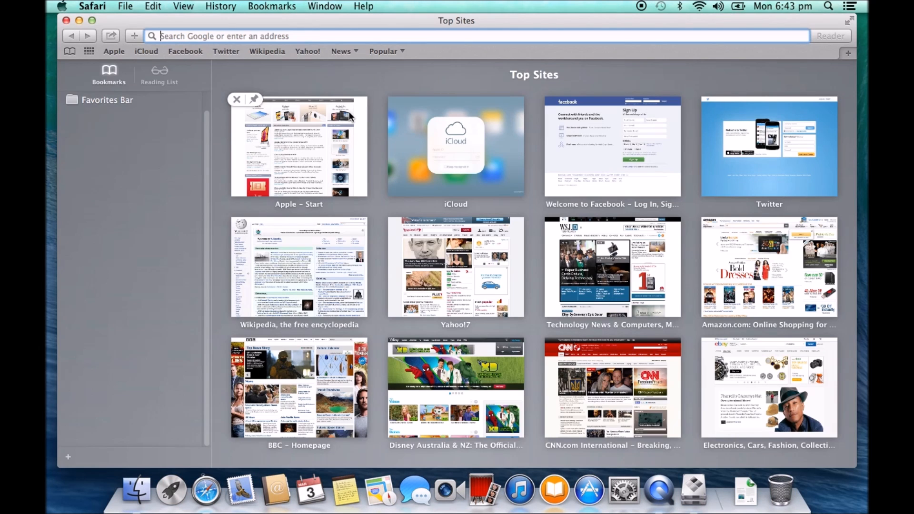
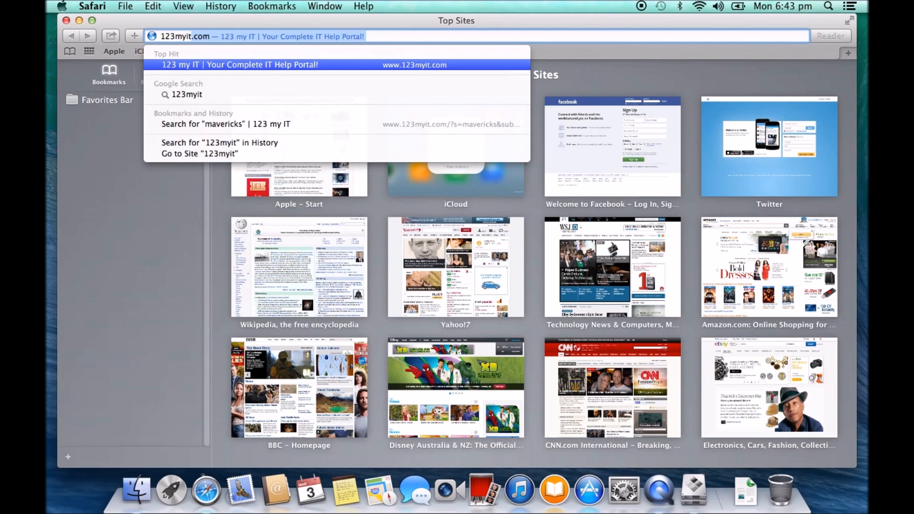
click(239, 65)
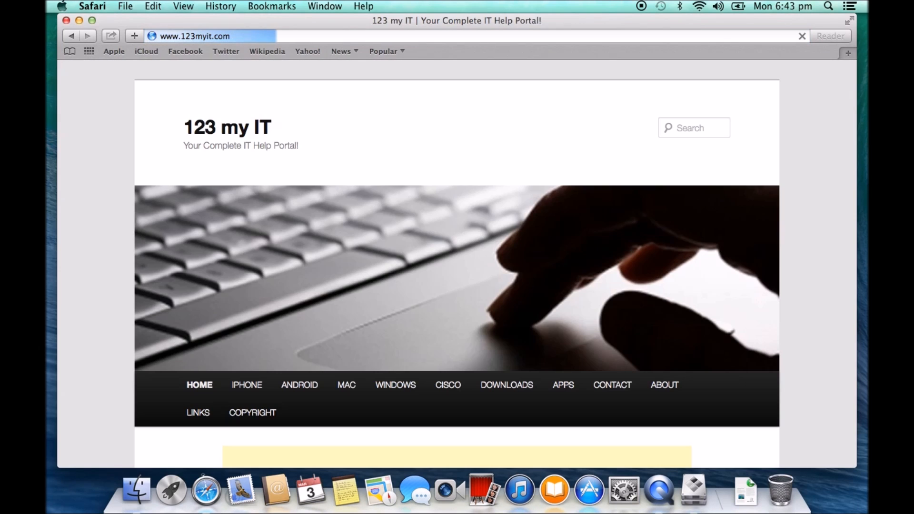
scroll(down, 3)
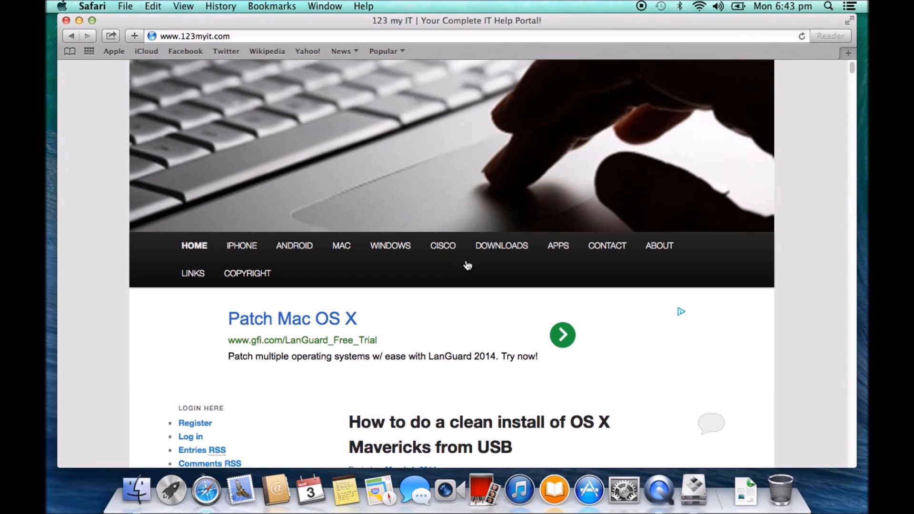
click(501, 246)
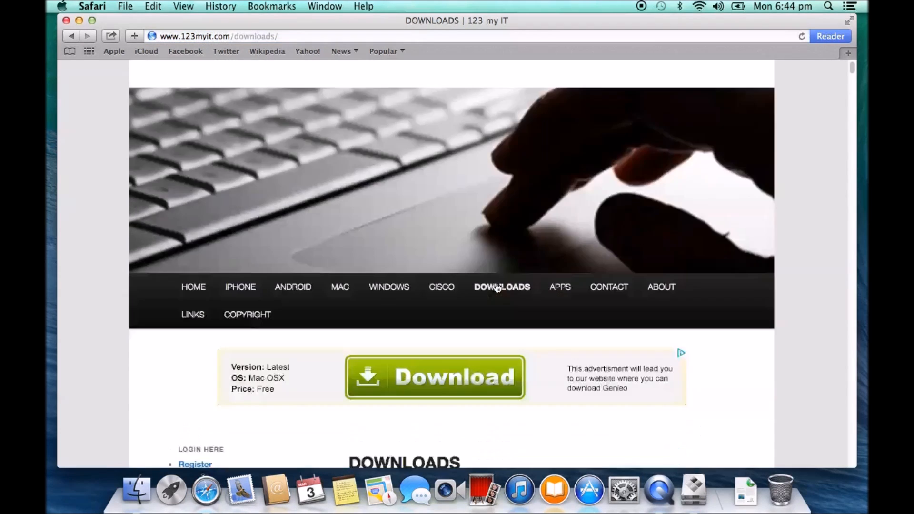
Scroll to the Windows 8.1 Downloads section and highlight the license key
scroll(down, 3)
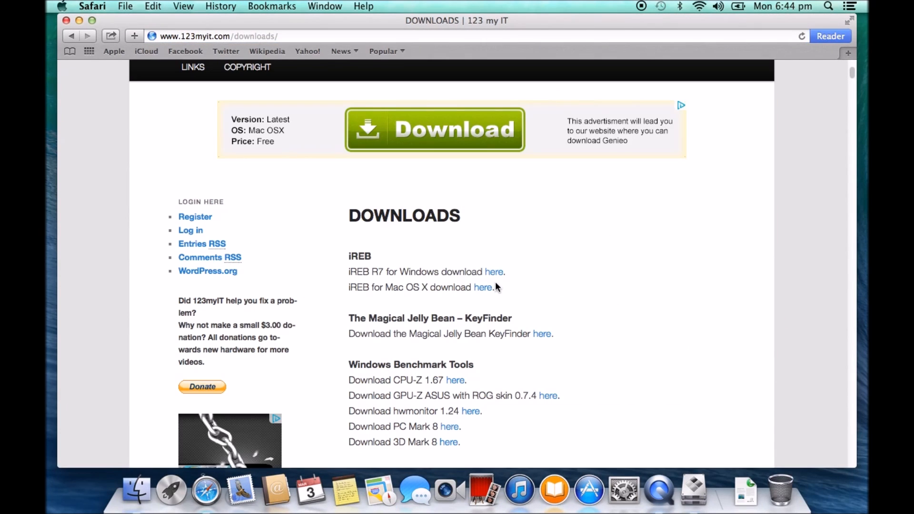
scroll(down, 3)
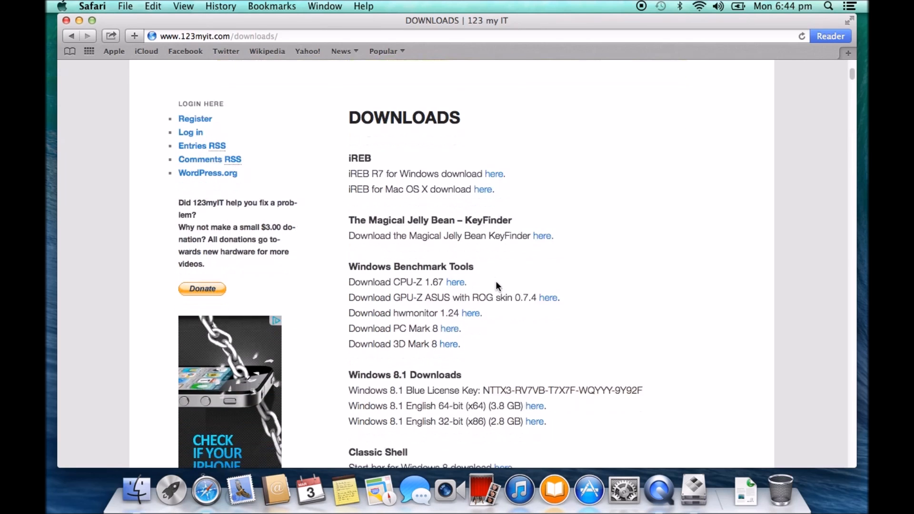
scroll(down, 3)
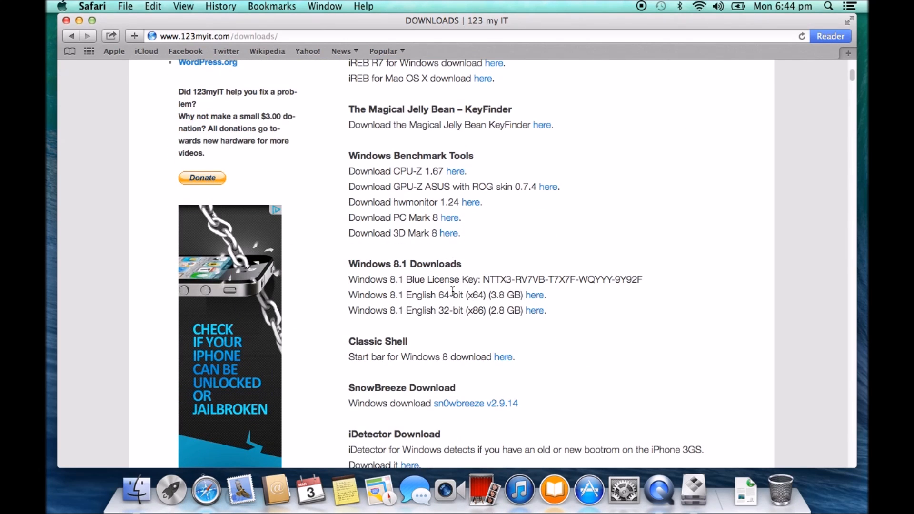
mouse_move(440, 281)
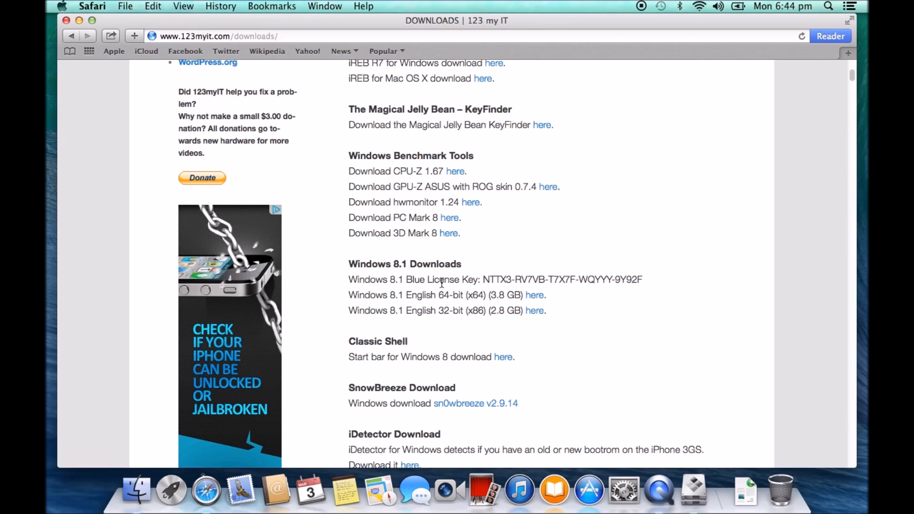
drag(563, 279, 641, 280)
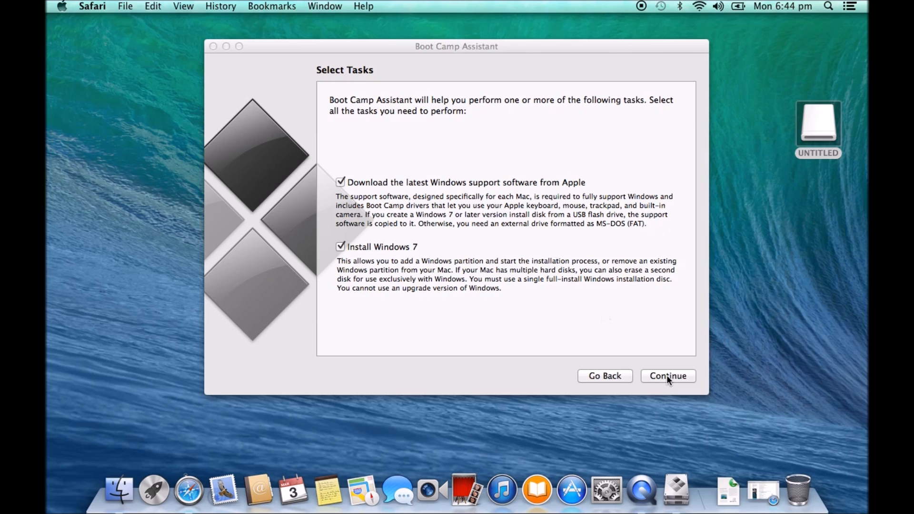
Continue with both tasks and start saving support software to the NEXS iFlash Media UNTITLED drive
click(668, 376)
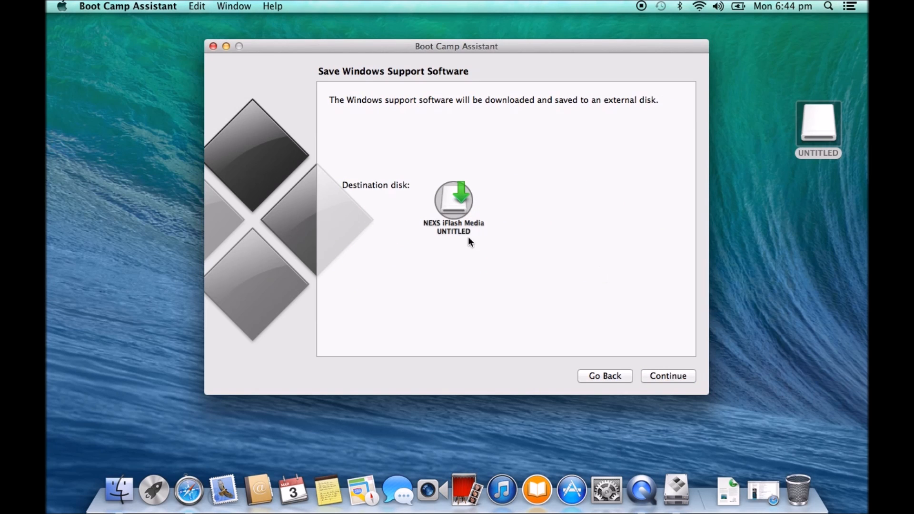
mouse_move(708, 133)
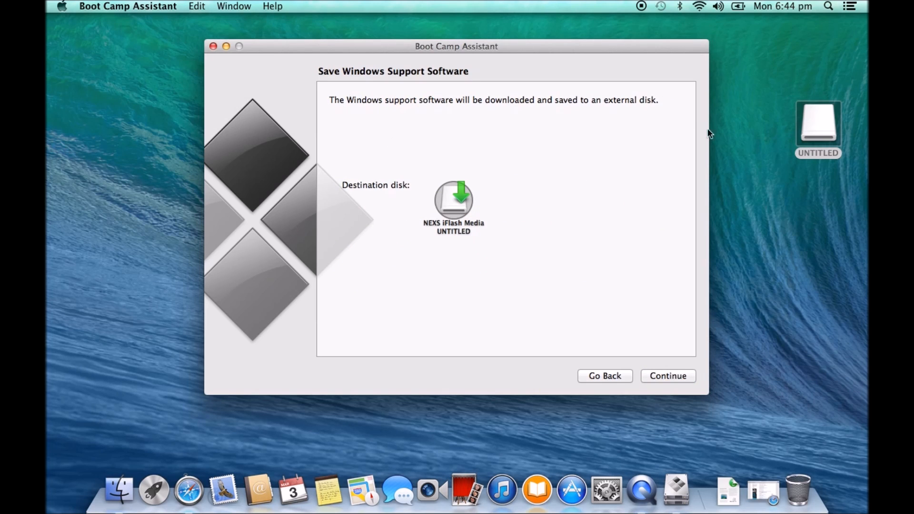
click(818, 125)
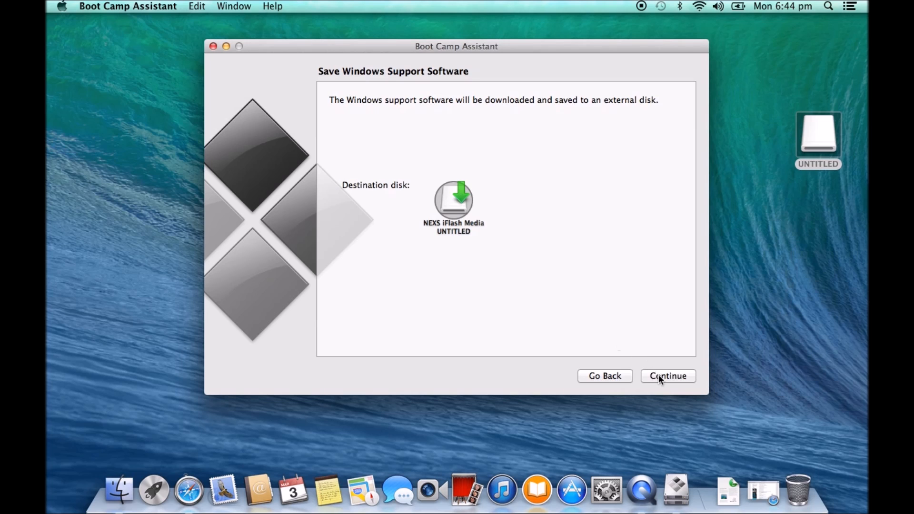
click(668, 377)
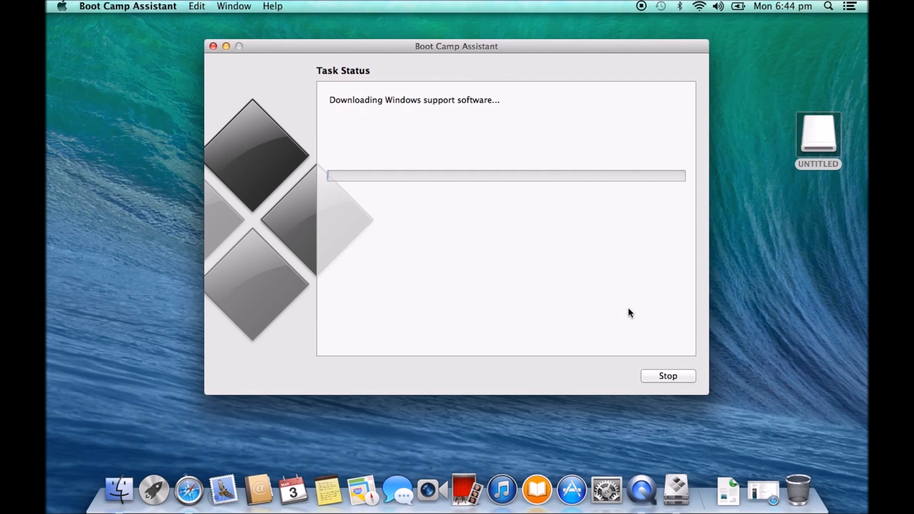
mouse_move(731, 121)
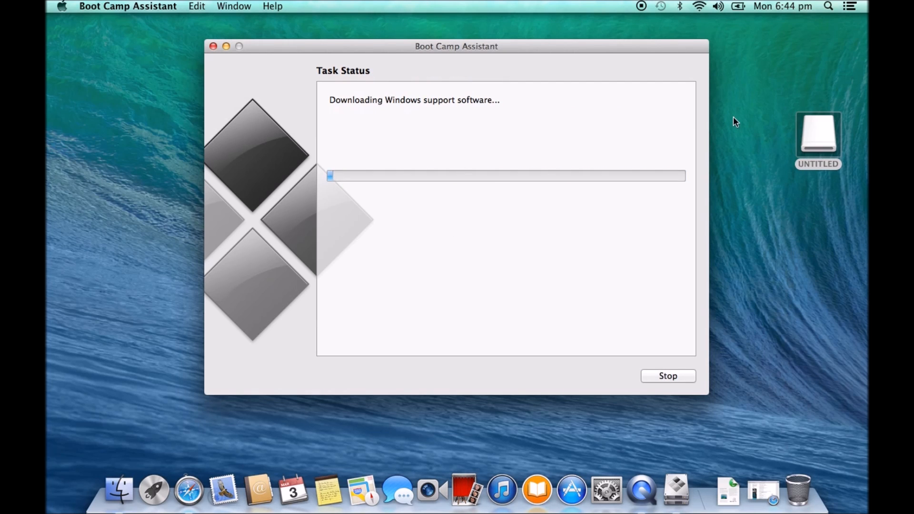
mouse_move(828, 131)
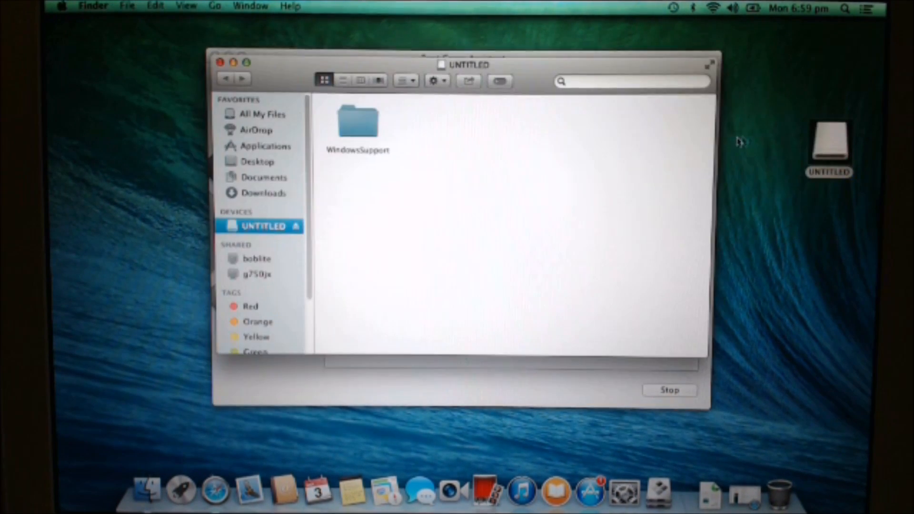
Open the WindowsSupport folder on UNTITLED and look inside it
click(358, 124)
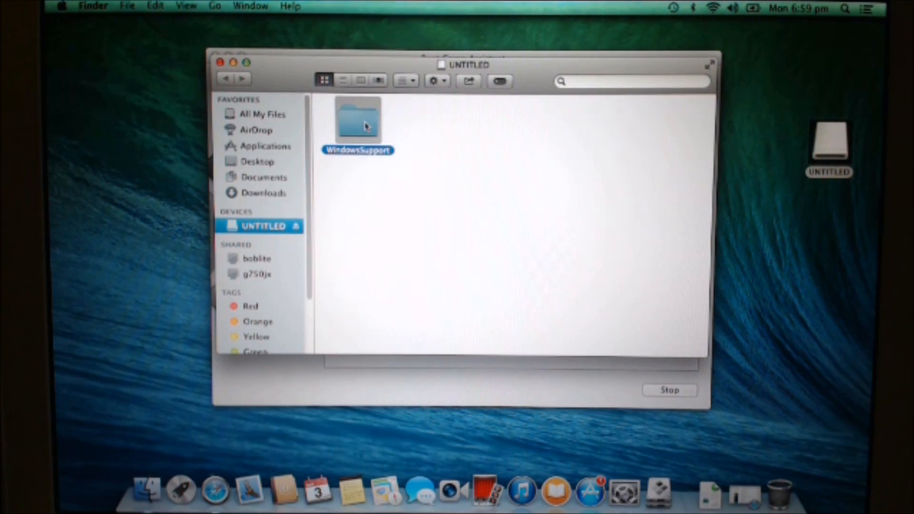
double_click(359, 122)
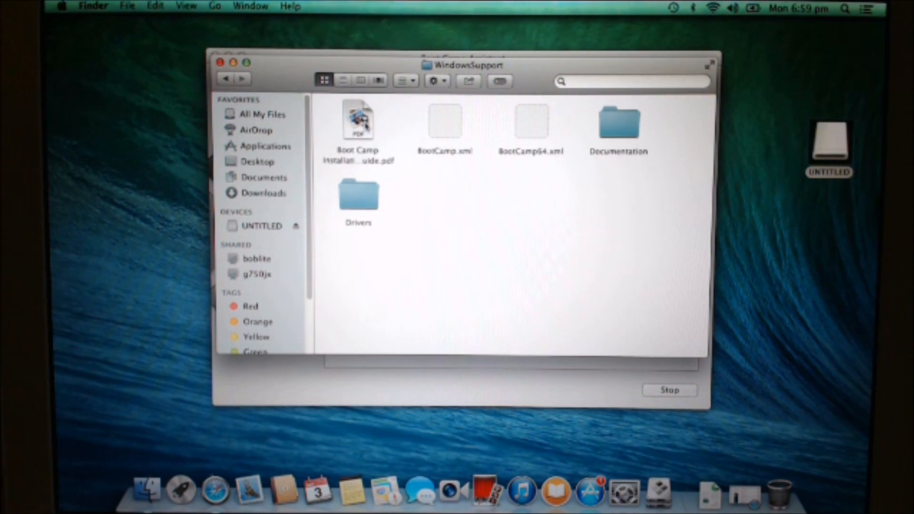
double_click(358, 196)
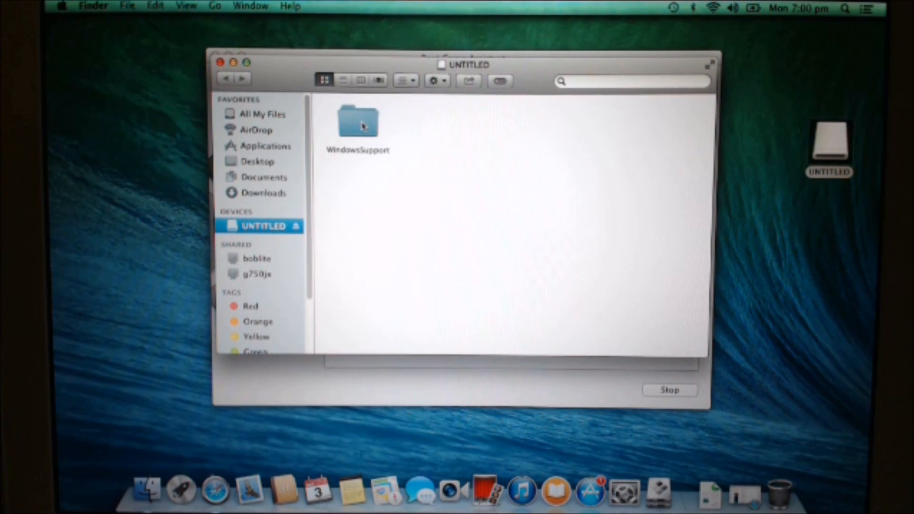
Reopen WindowsSupport and open its Drivers folder
click(361, 124)
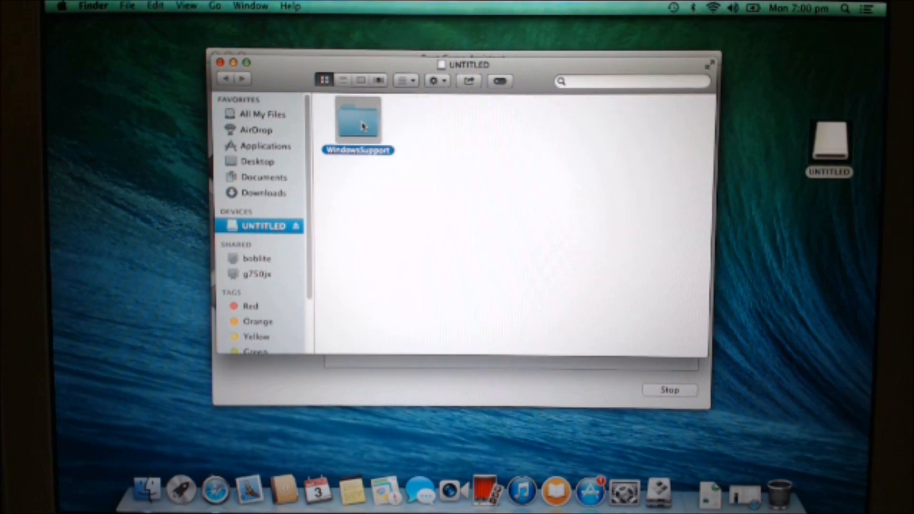
double_click(360, 121)
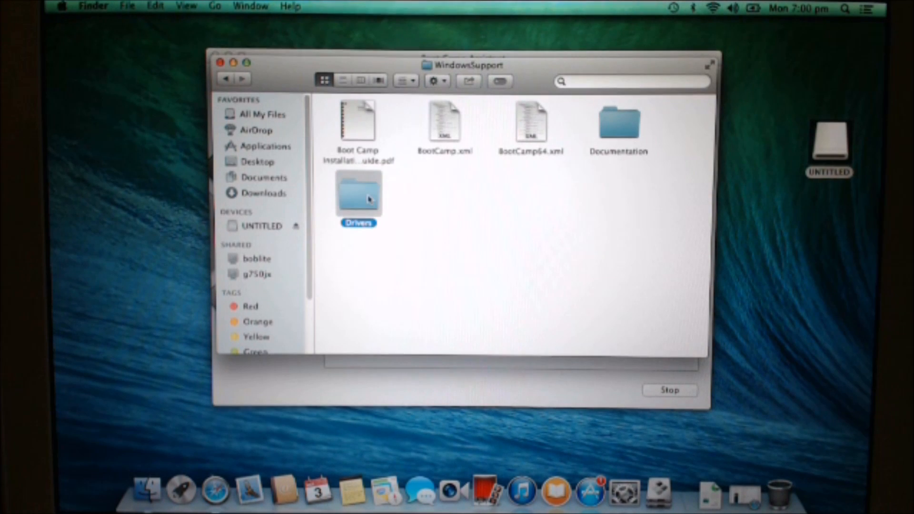
double_click(358, 192)
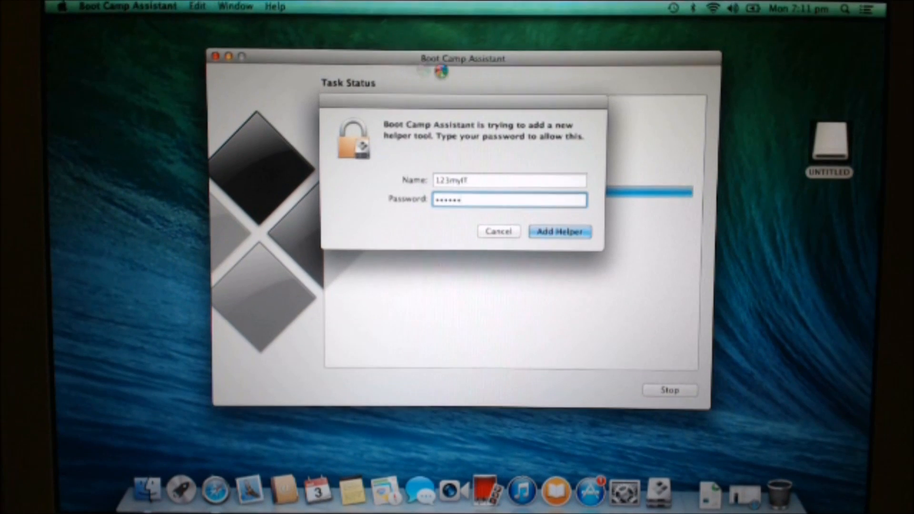
Approve adding the Boot Camp helper tool and dismiss the missing installer disc warning
click(560, 231)
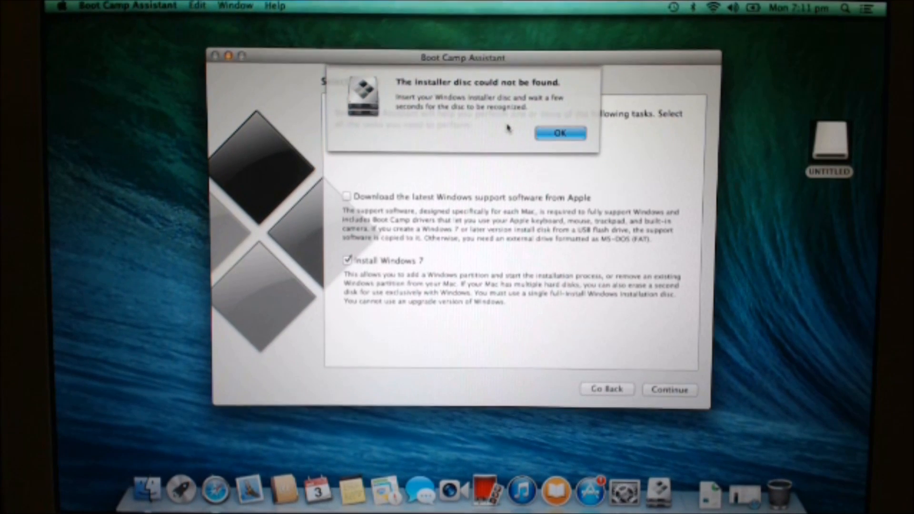
click(562, 133)
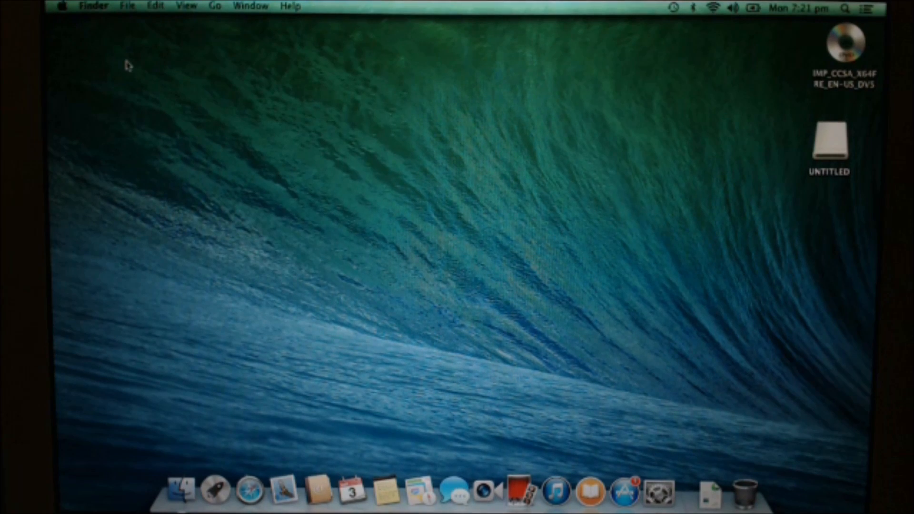
Launch Disk Utility from the Utilities folder, showing the 250 GB Hitachi disk
click(830, 145)
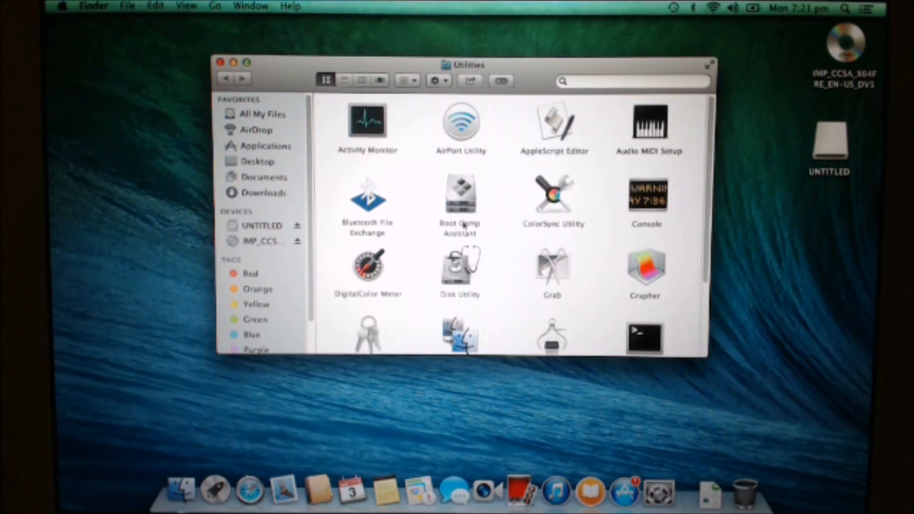
double_click(455, 269)
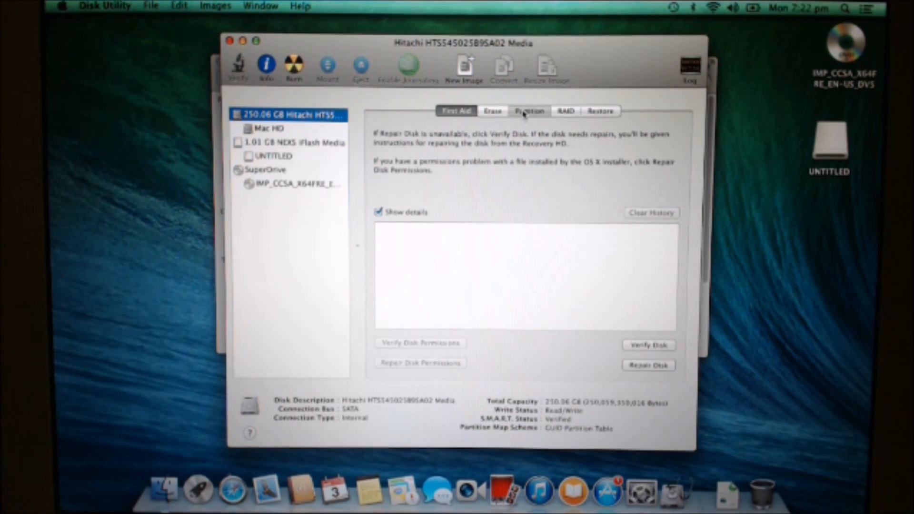
Add a second partition on the internal disk and name it 'Windows 8.1'
click(529, 111)
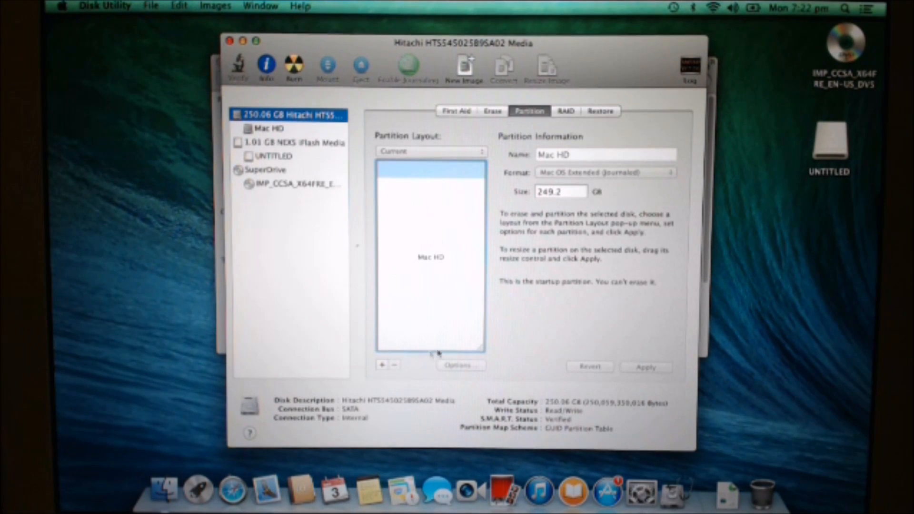
mouse_move(431, 320)
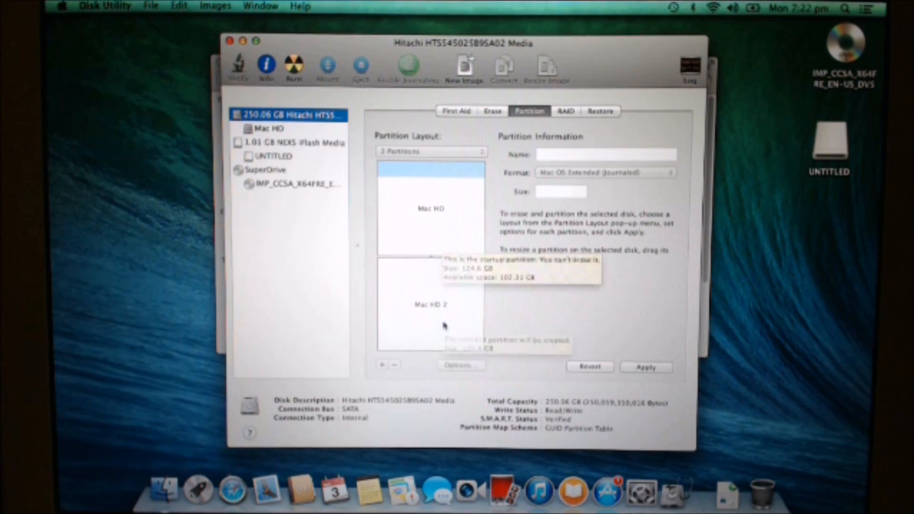
click(430, 304)
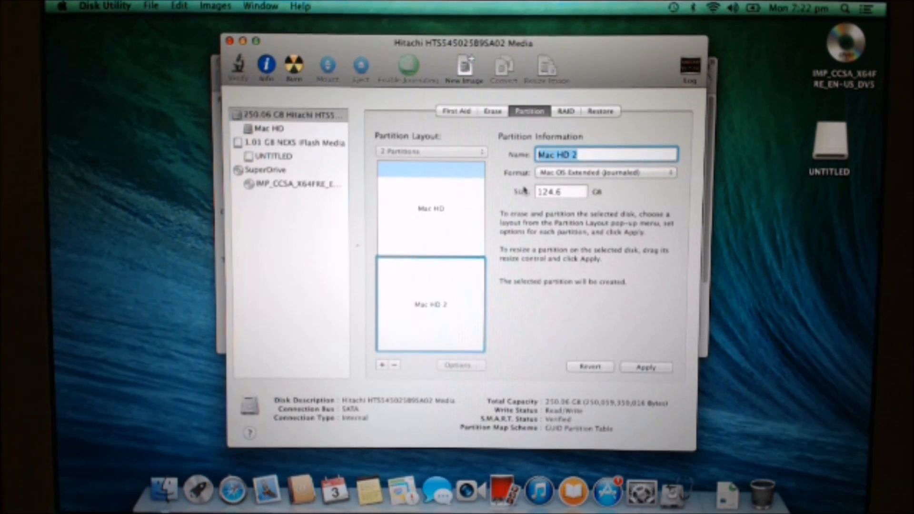
text(Windows 8.)
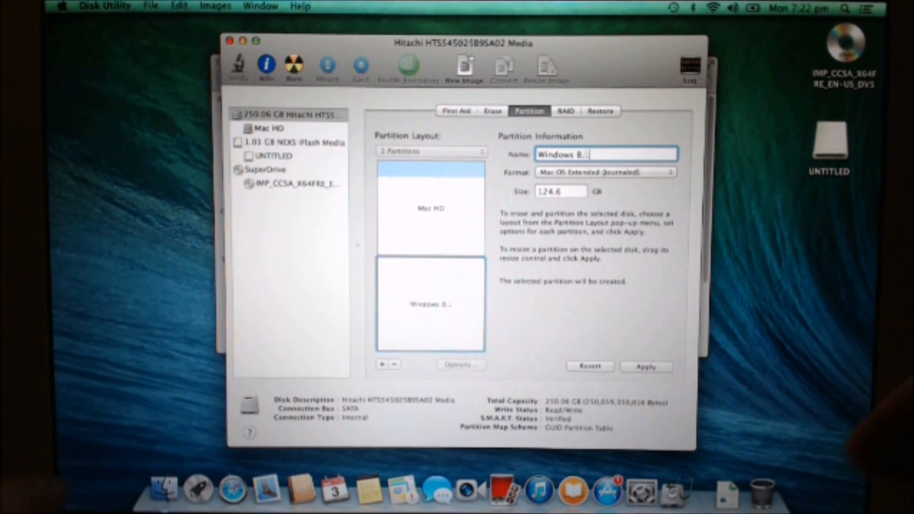
text(1)
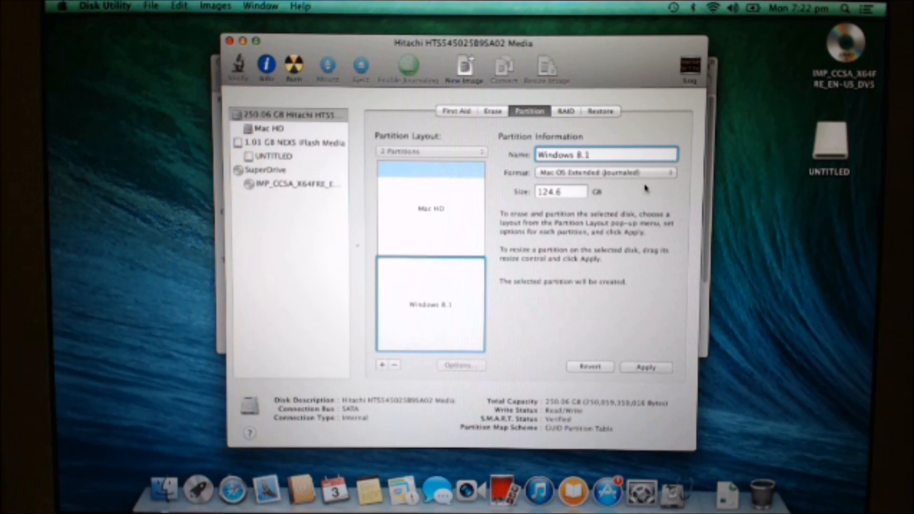
Format the new partition as ExFAT, apply the two-partition layout, and quit Disk Utility
click(605, 172)
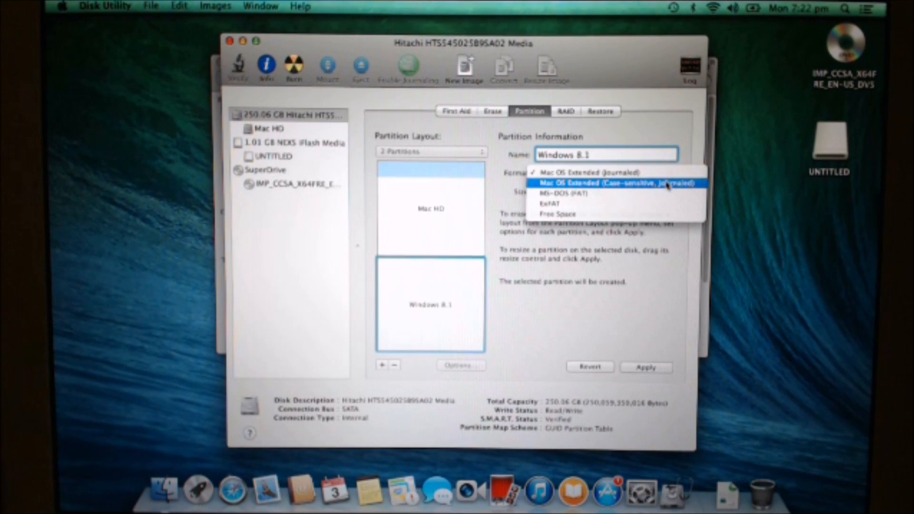
mouse_move(657, 204)
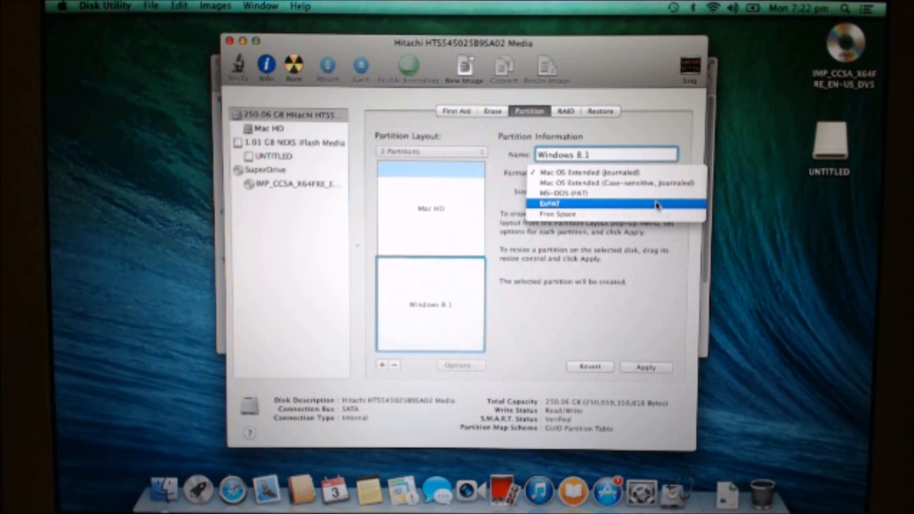
click(549, 204)
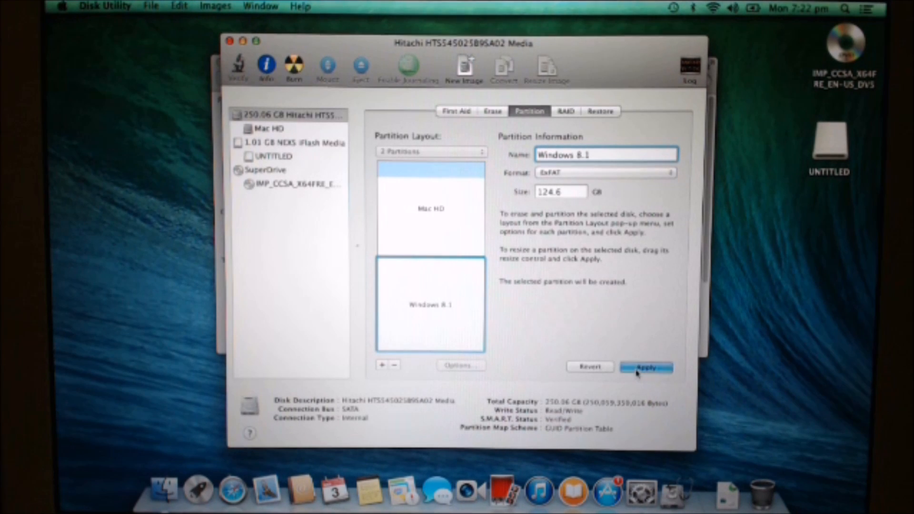
click(647, 368)
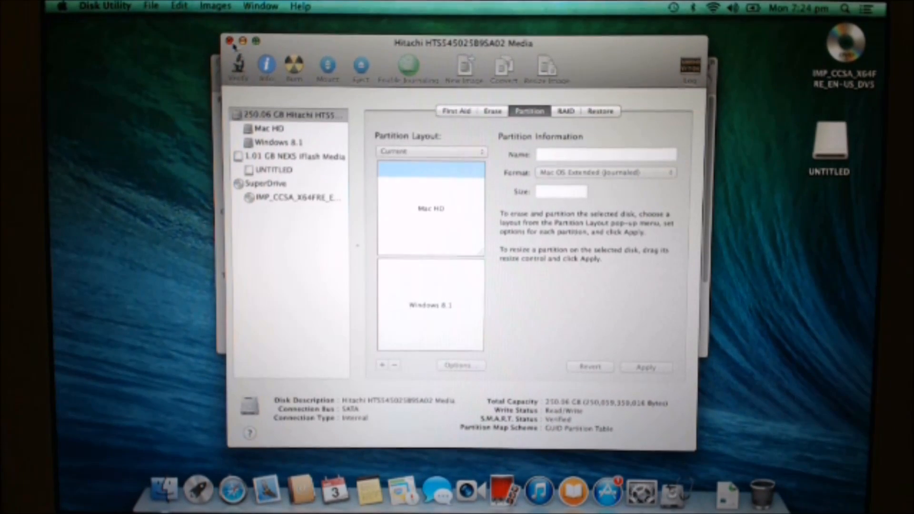
click(226, 42)
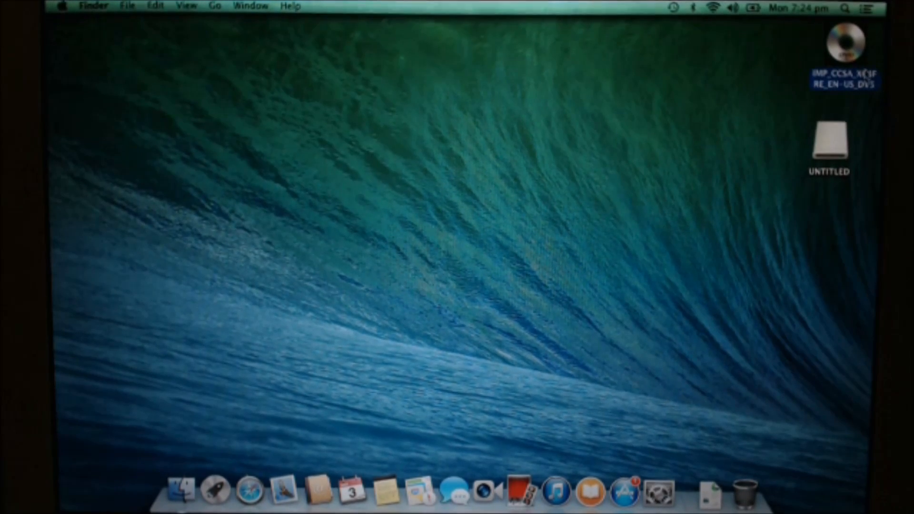
Restart the Mac from the Apple menu and confirm the restart
click(61, 6)
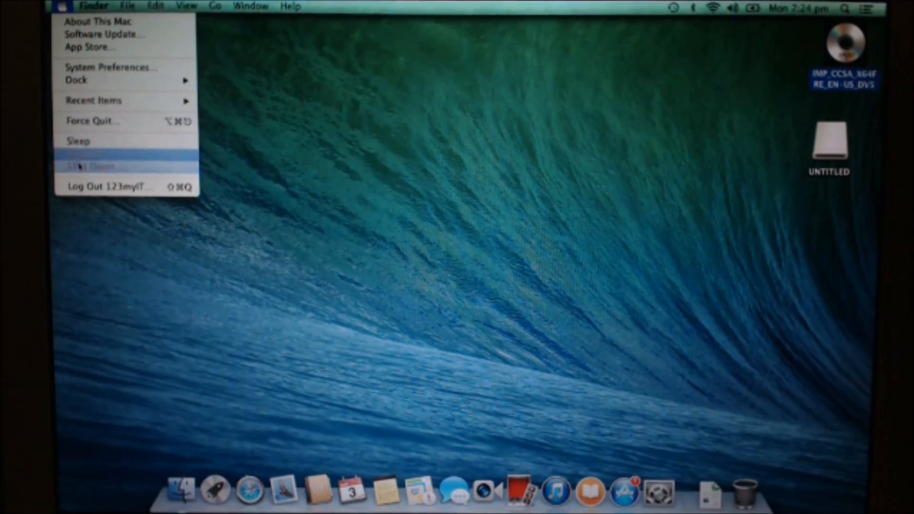
click(95, 166)
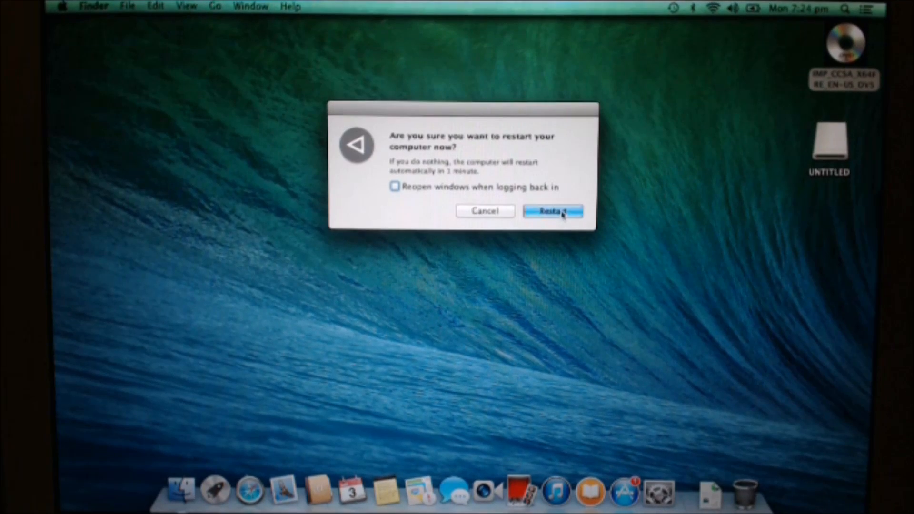
click(551, 211)
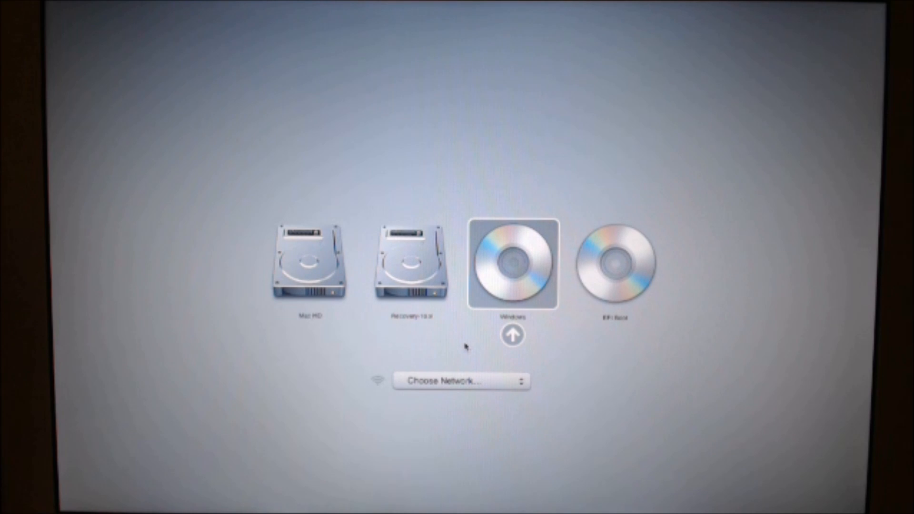
Boot the Mac from the Windows installer DVD in Startup Manager
click(512, 267)
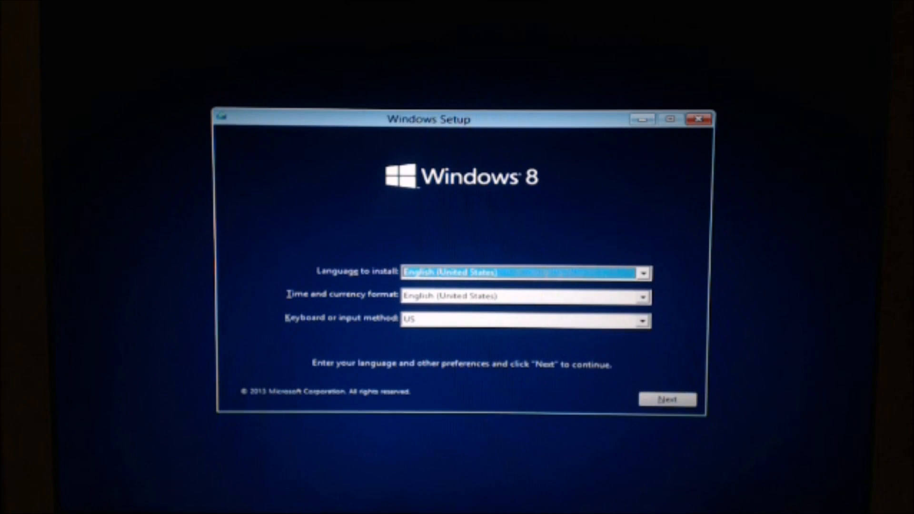
click(643, 298)
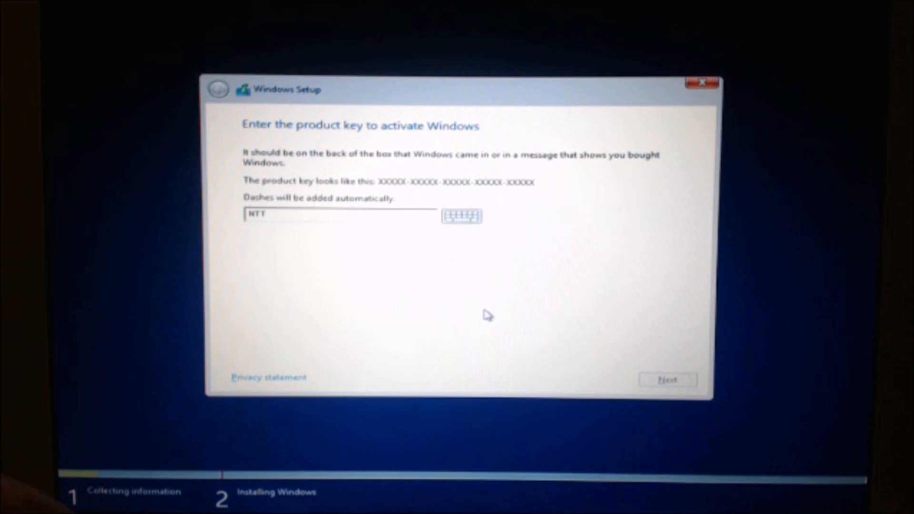
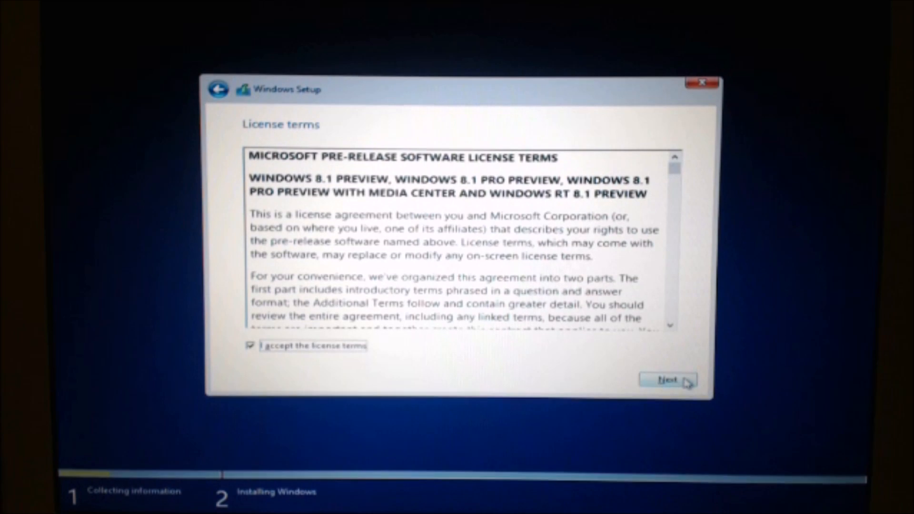
click(669, 381)
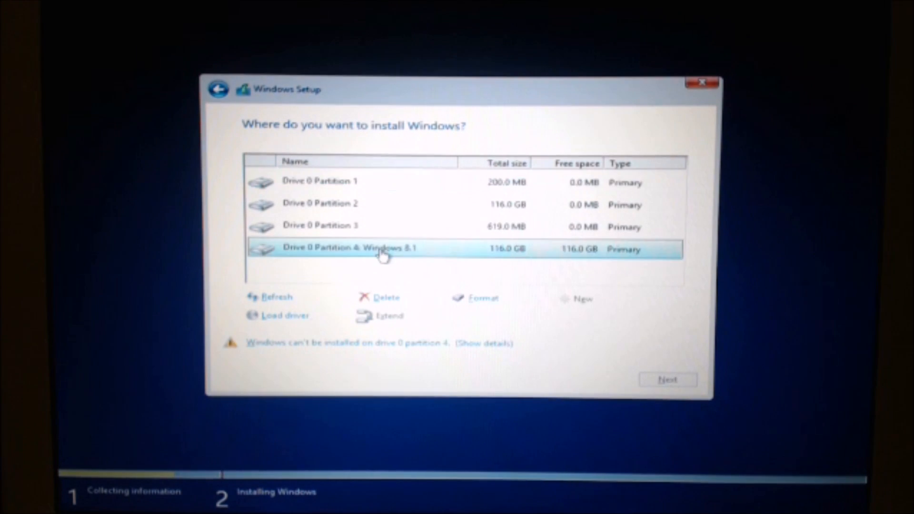
mouse_move(368, 247)
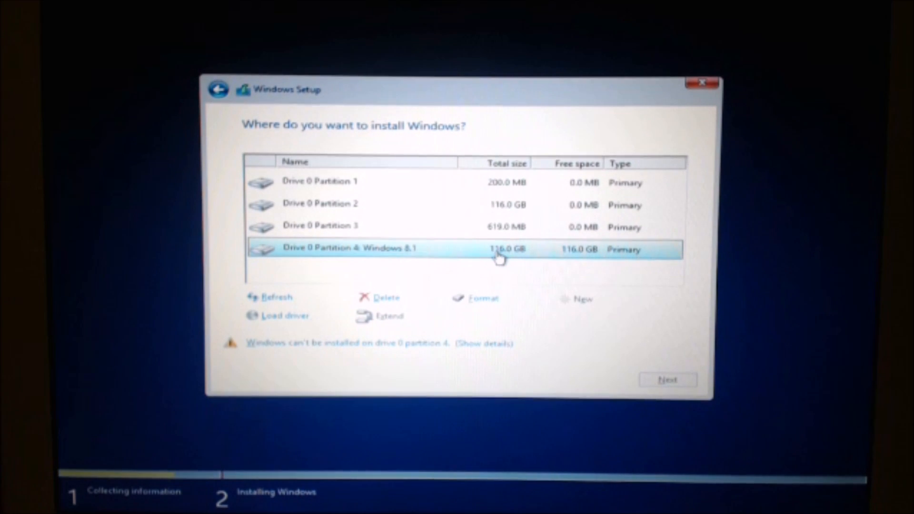
mouse_move(517, 291)
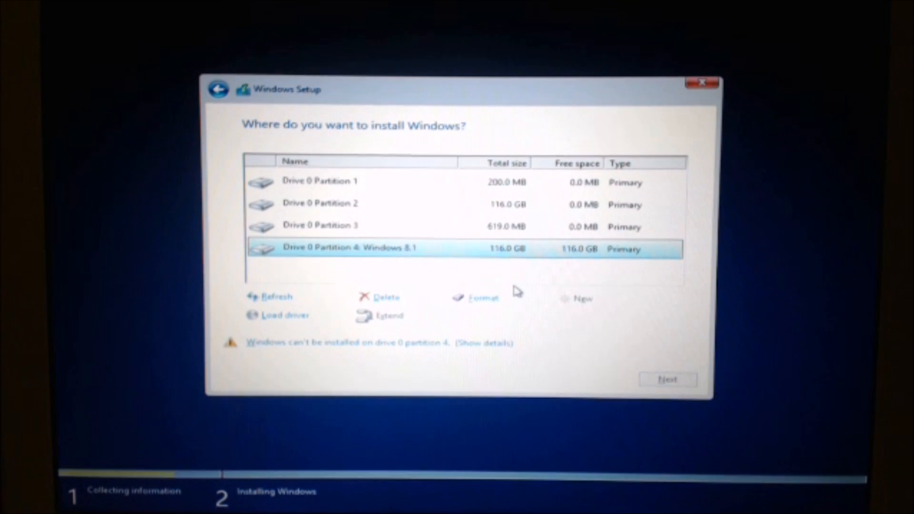
Reformat Drive 0 Partition 4: Windows 8.1 and install Windows onto it
click(483, 299)
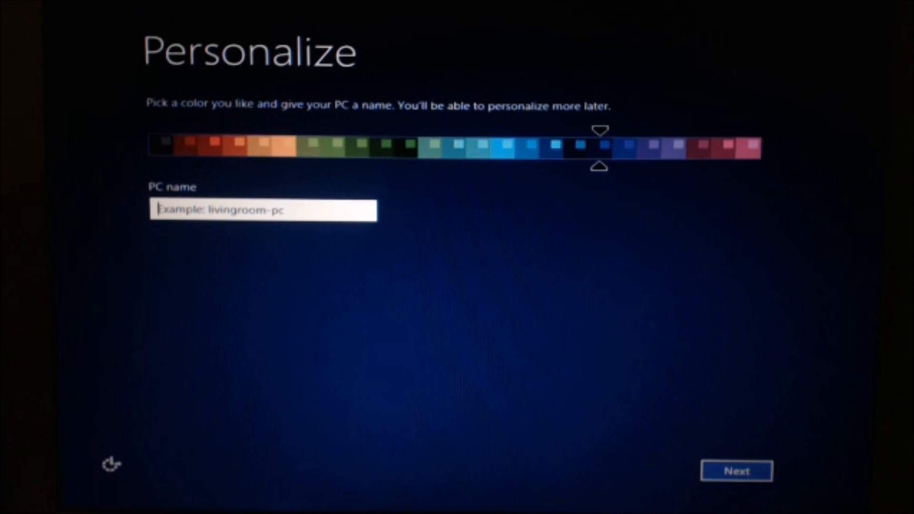
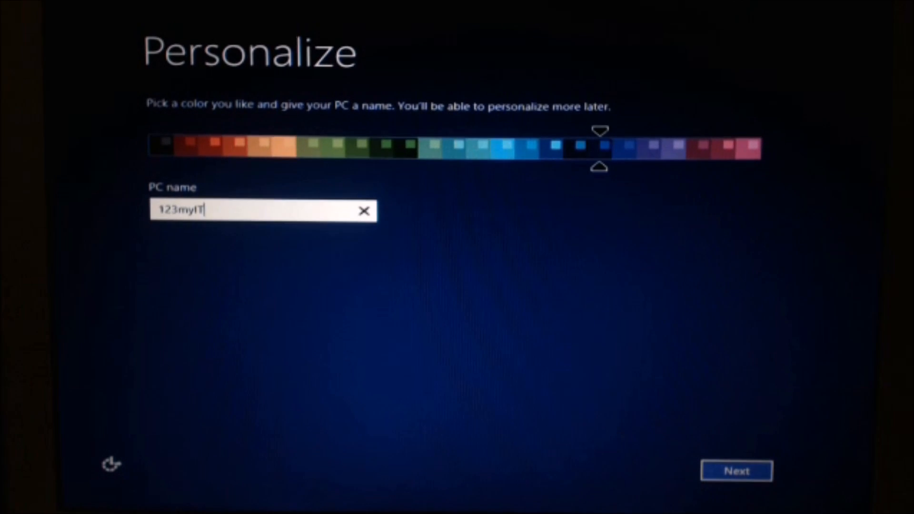
click(736, 470)
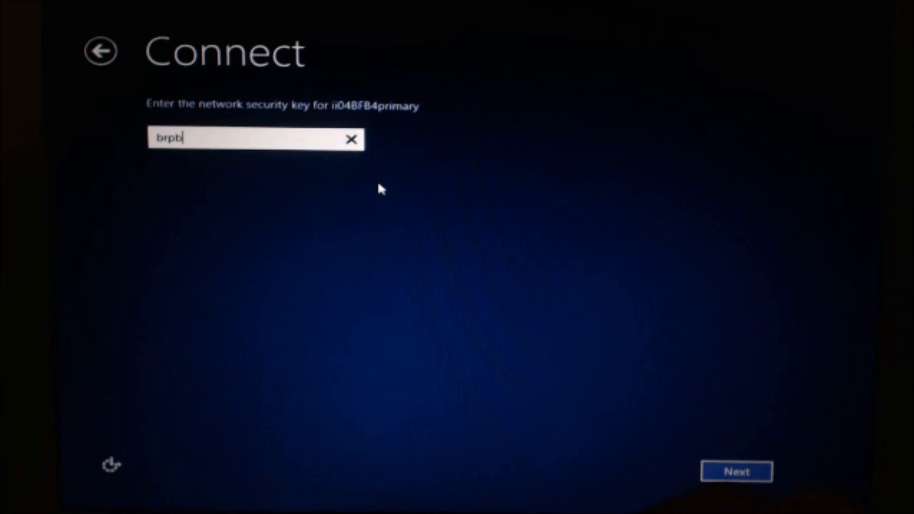
click(737, 471)
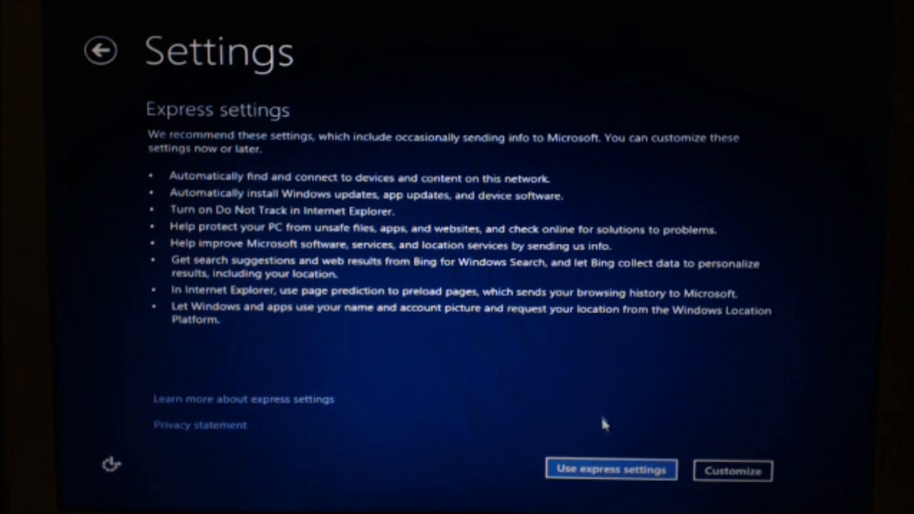
click(612, 470)
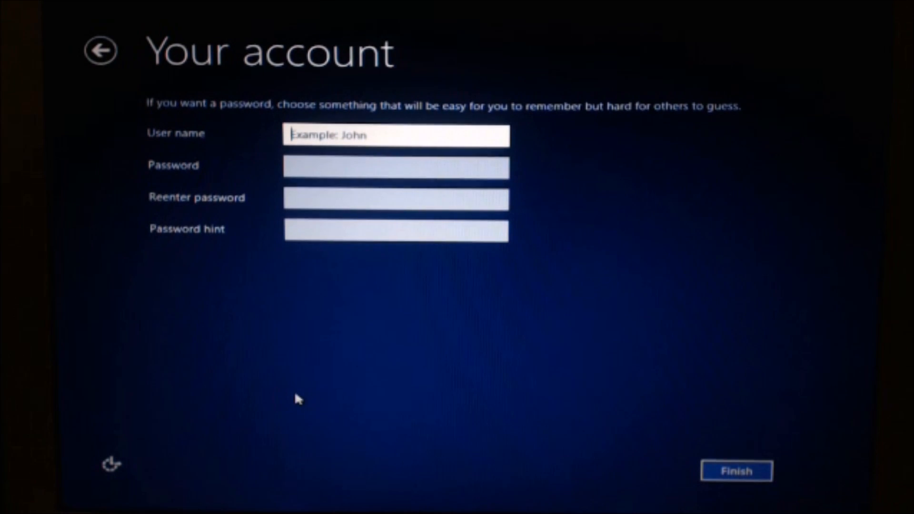
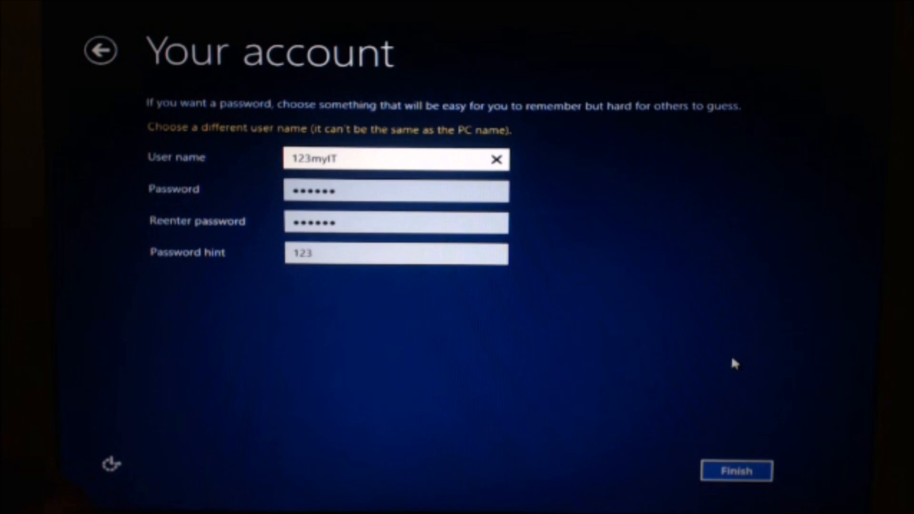
Set password hint '123', change the user name to 'MYIT', and finish account setup
click(367, 253)
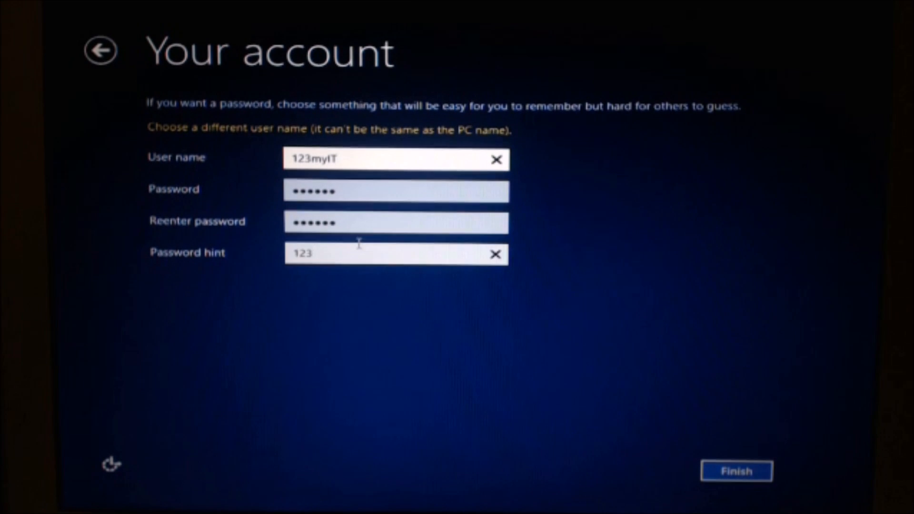
click(381, 158)
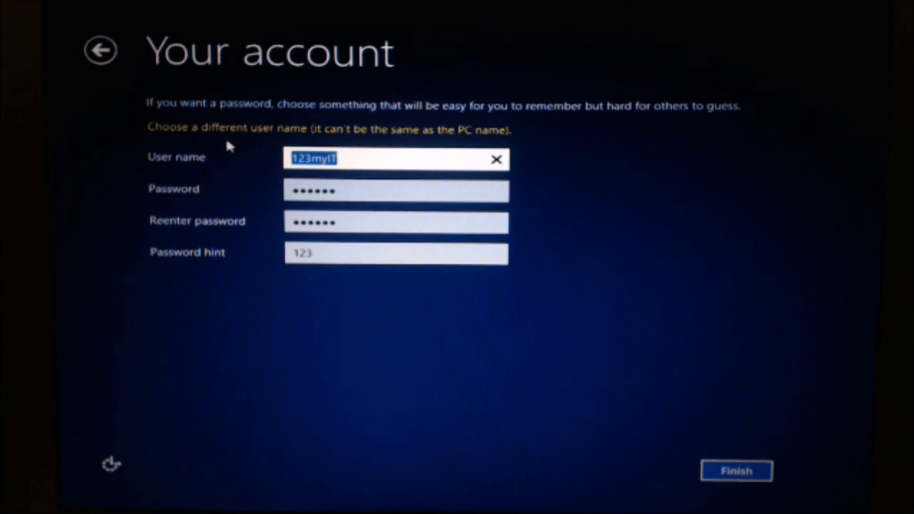
text(MYIT)
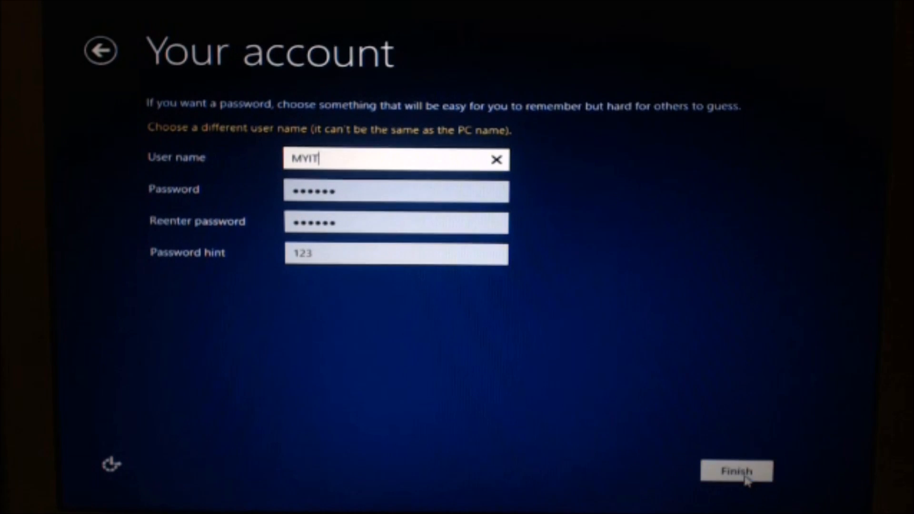
click(736, 472)
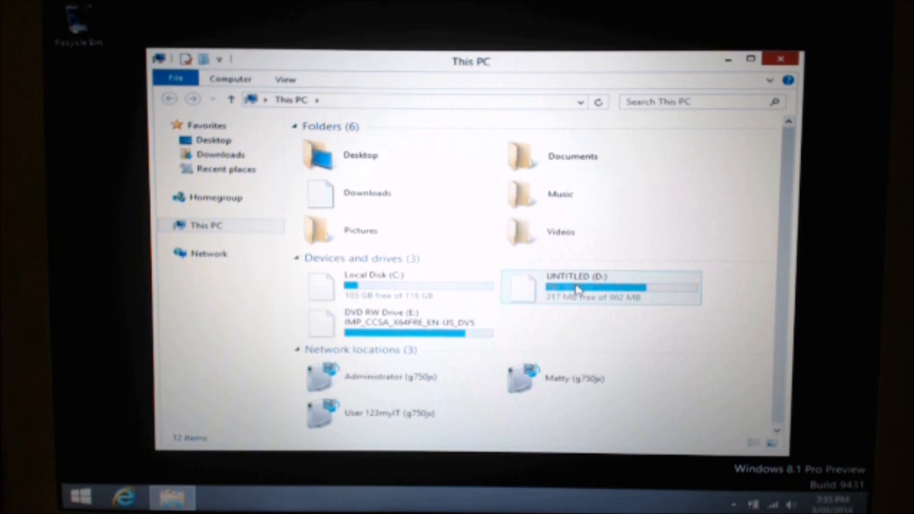
Browse UNTITLED (D:) > WindowsSupport > Drivers, then return to WindowsSupport
double_click(577, 290)
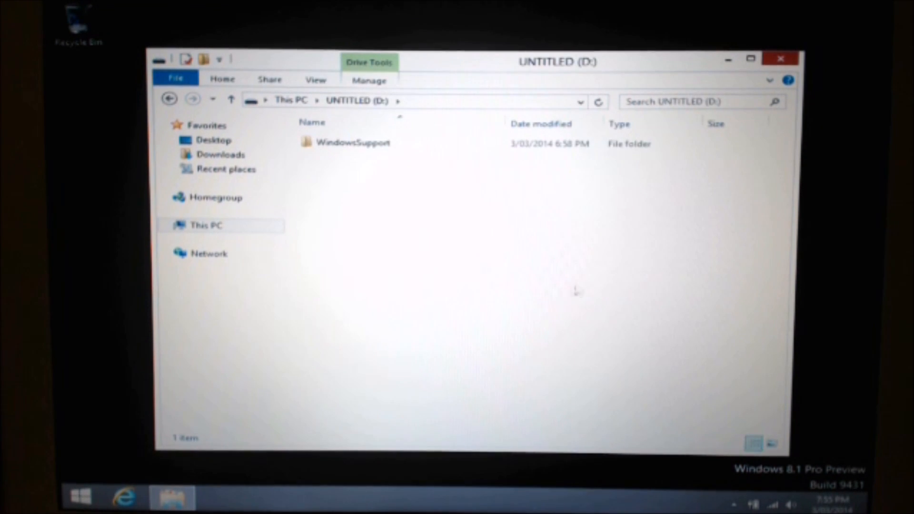
double_click(352, 143)
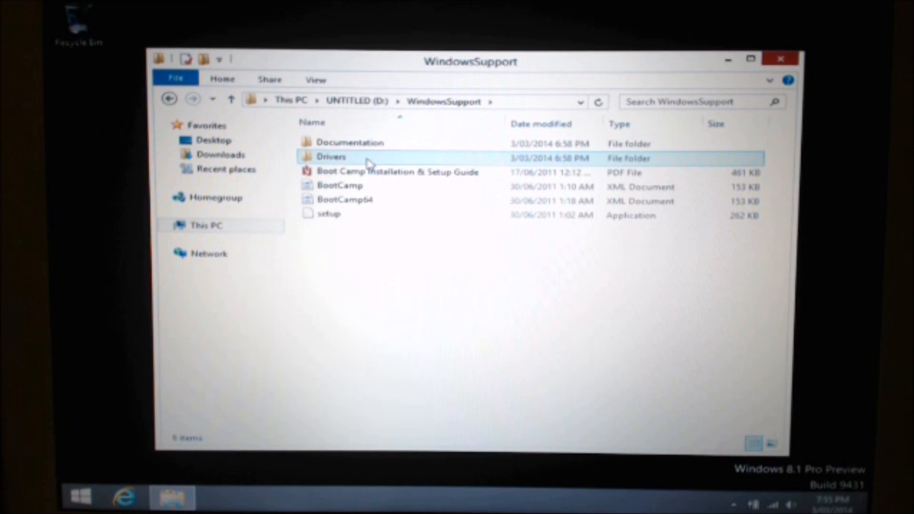
double_click(331, 156)
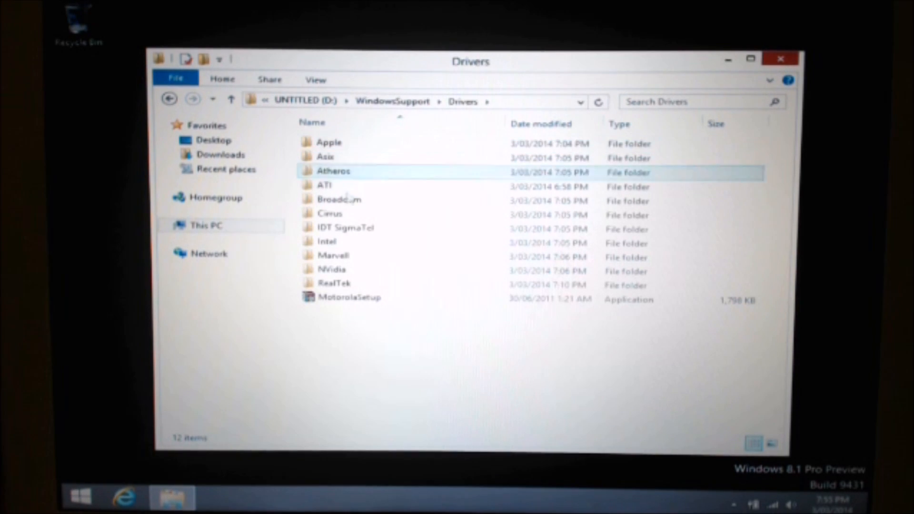
click(230, 100)
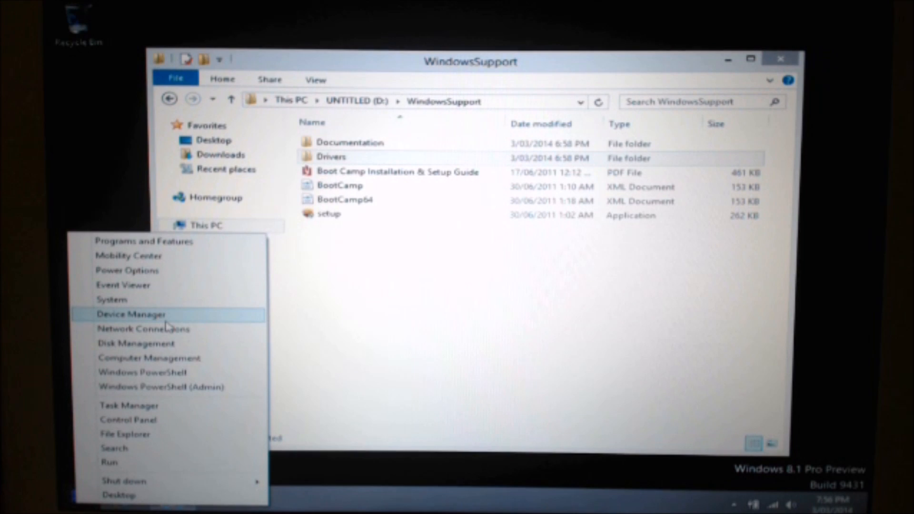
click(132, 314)
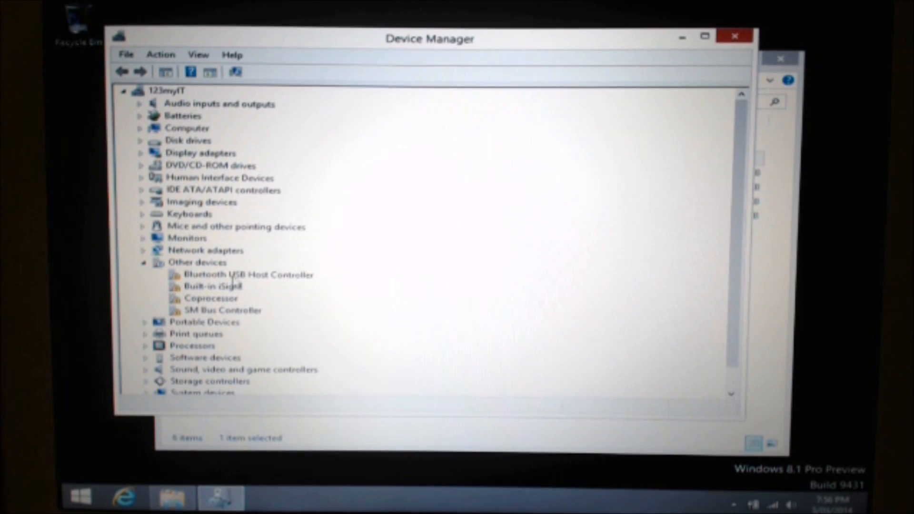
click(208, 286)
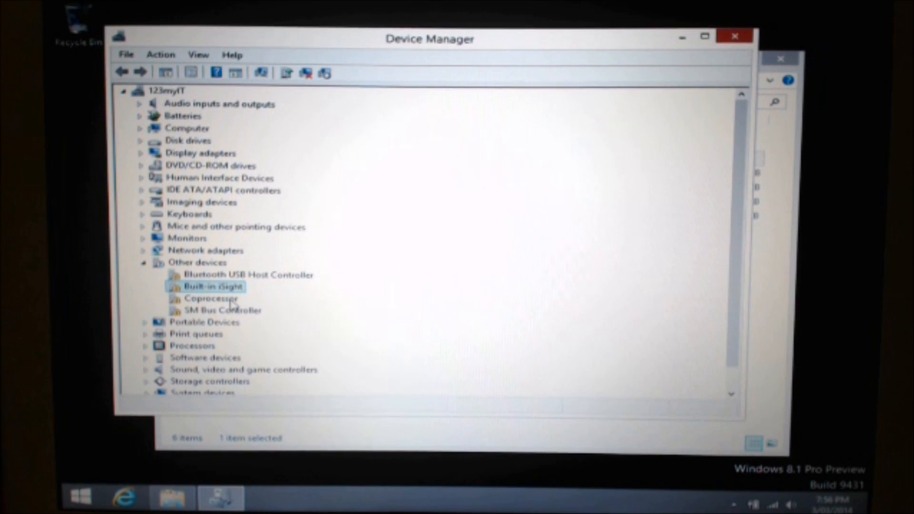
click(217, 311)
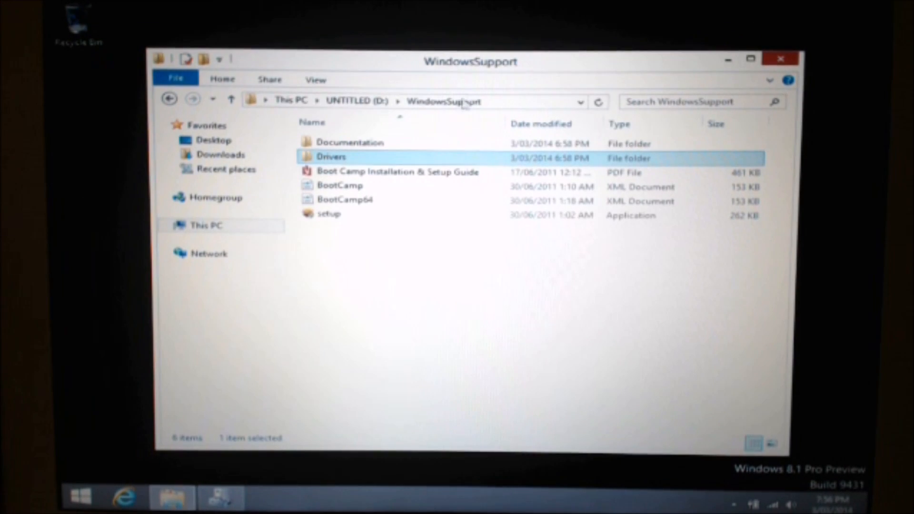
Run the Boot Camp setup application, then browse into Drivers > Apple
click(329, 214)
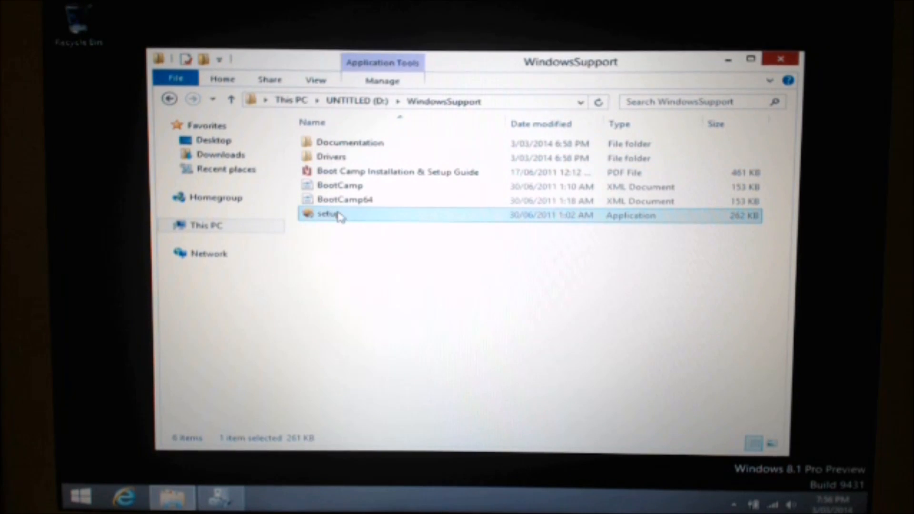
double_click(328, 213)
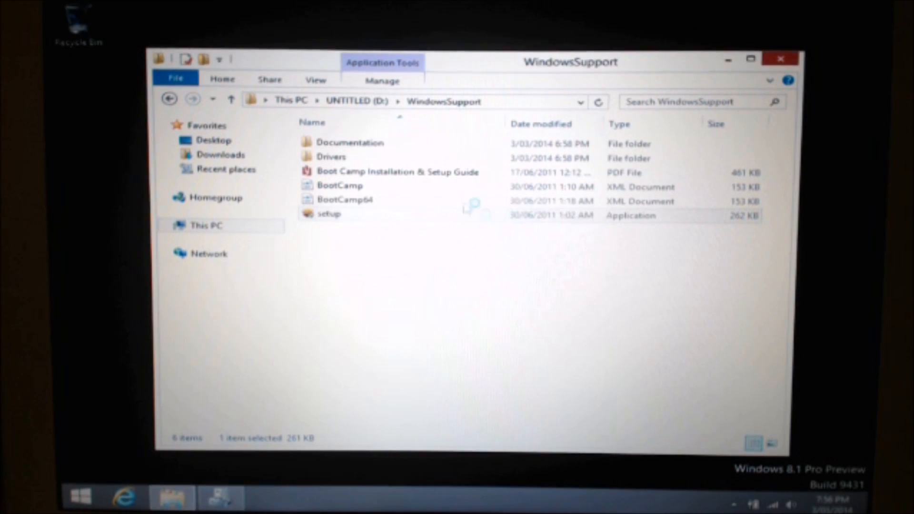
double_click(327, 213)
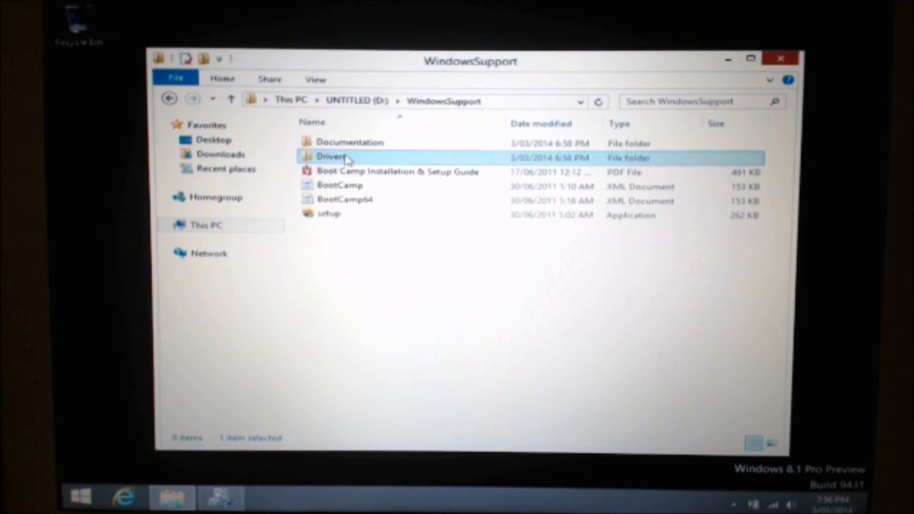
double_click(331, 156)
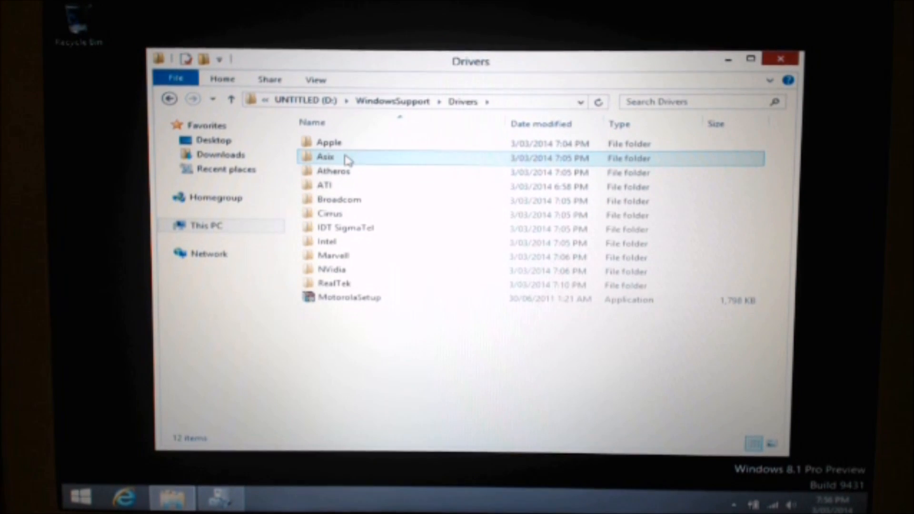
double_click(328, 142)
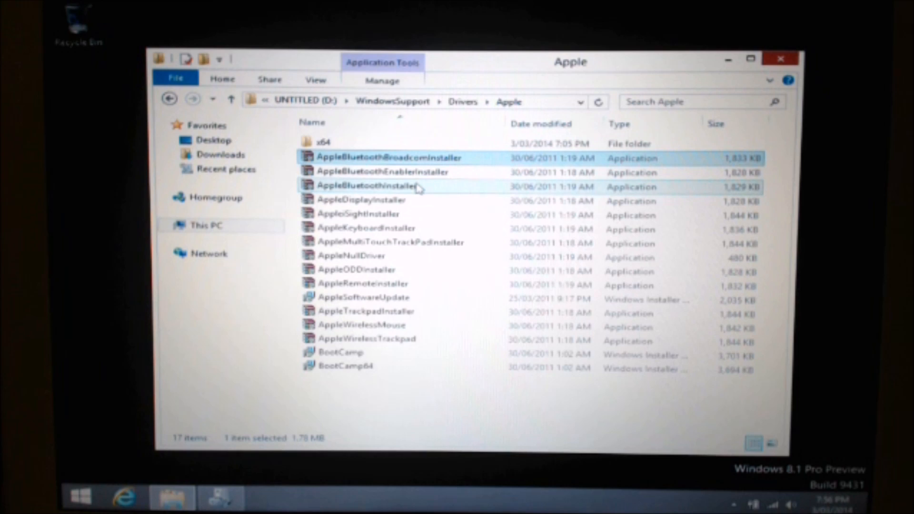
Launch AppleBluetoothBroadcomInstaller, allow UAC, and start its driver wizard
double_click(385, 157)
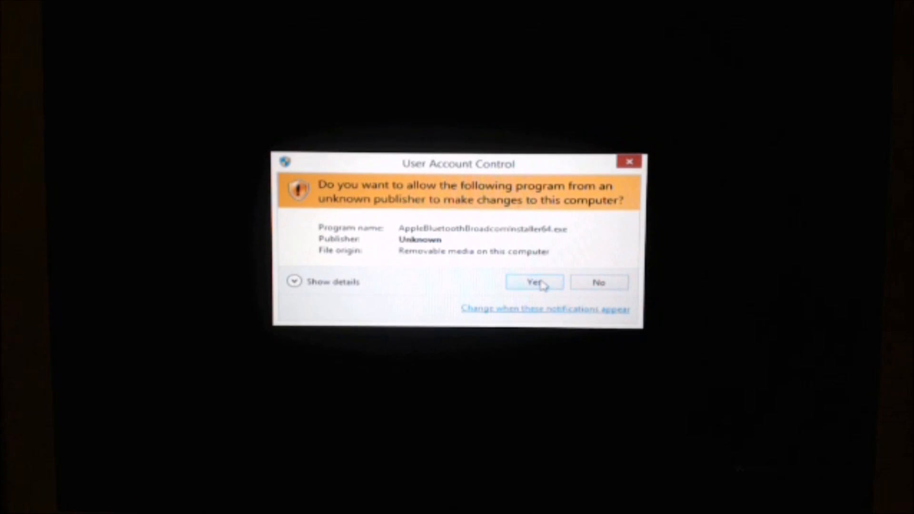
click(534, 282)
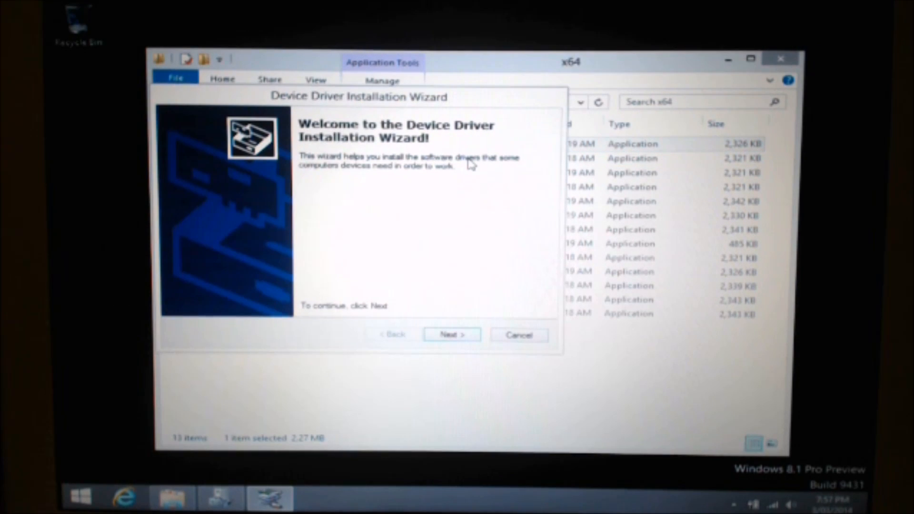
mouse_move(324, 224)
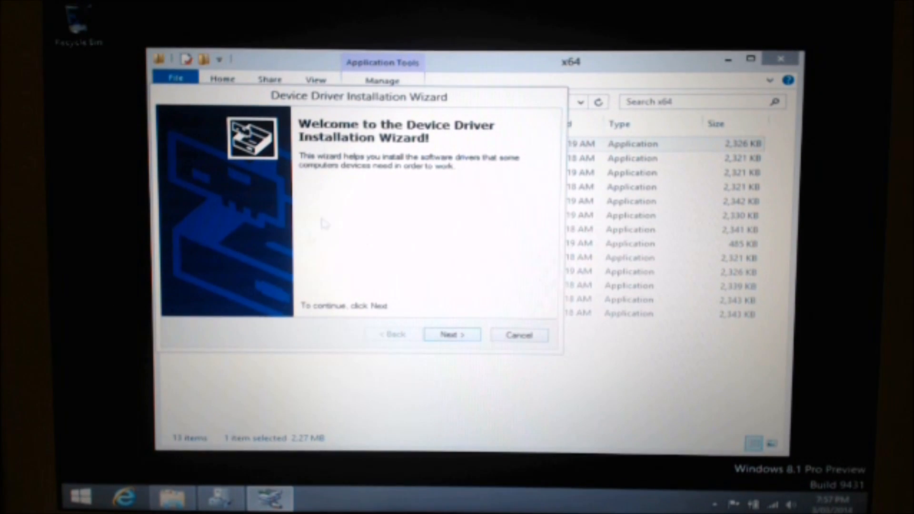
click(520, 336)
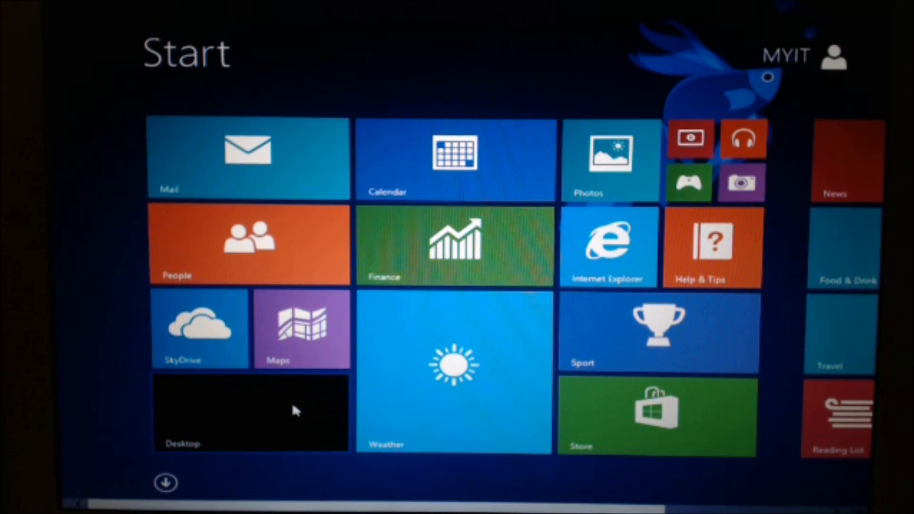
Return to the desktop and restart Windows 8.1 from the Settings charm power options
click(250, 413)
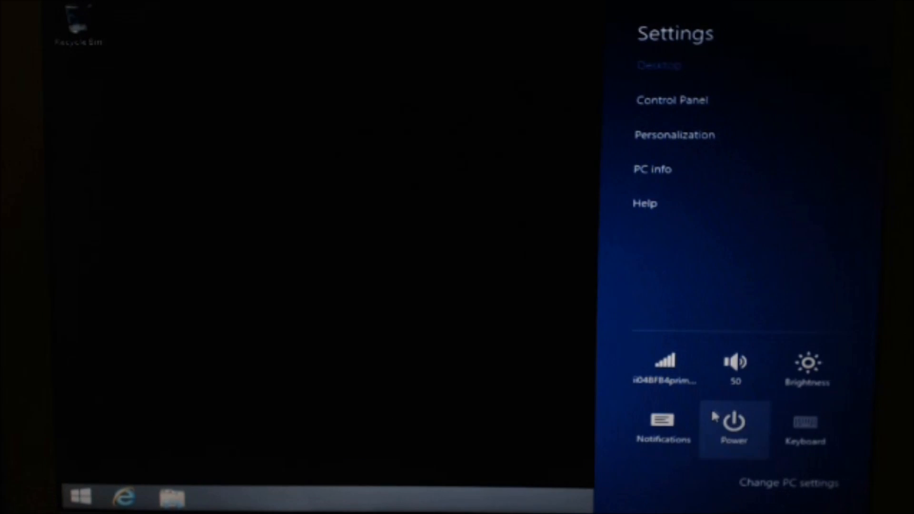
click(732, 430)
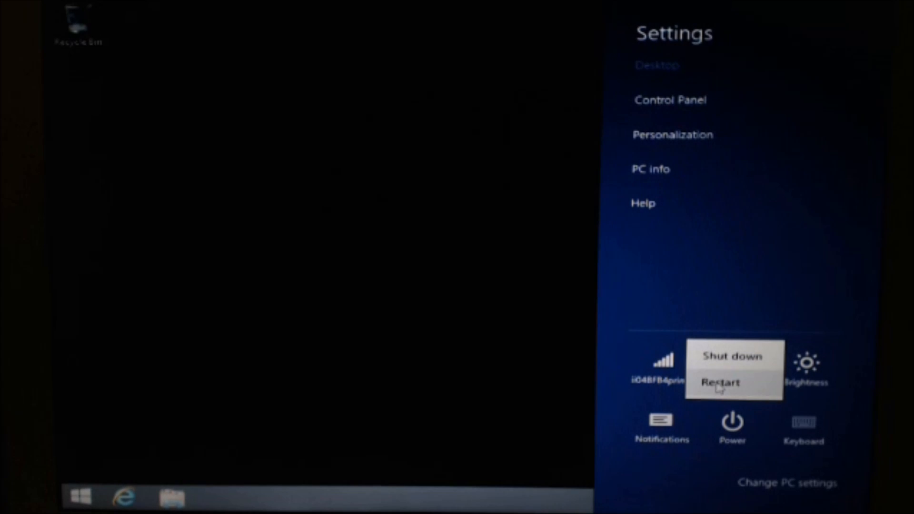
click(718, 383)
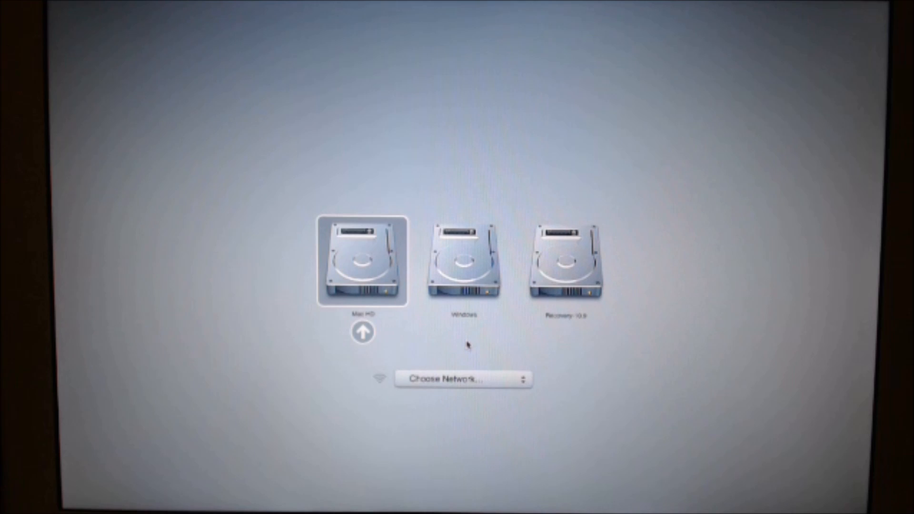
Select the Windows volume in Startup Manager as the startup disk
click(465, 260)
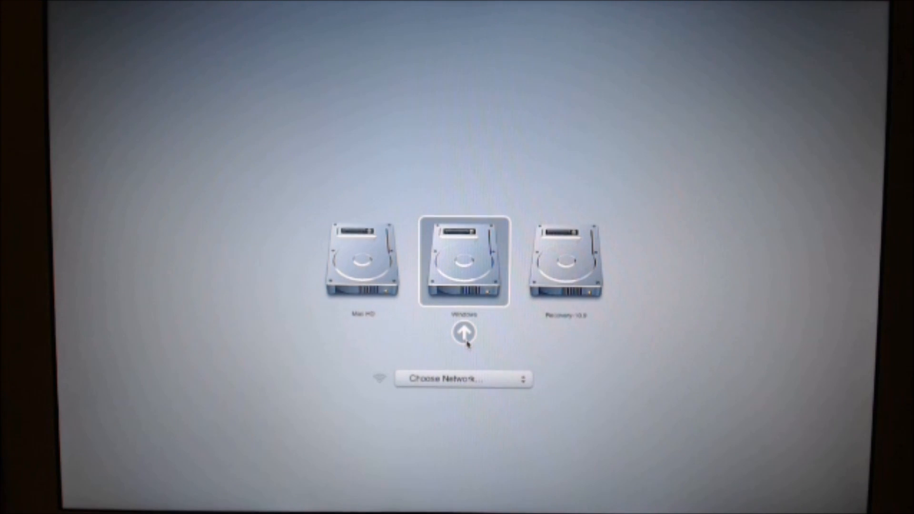